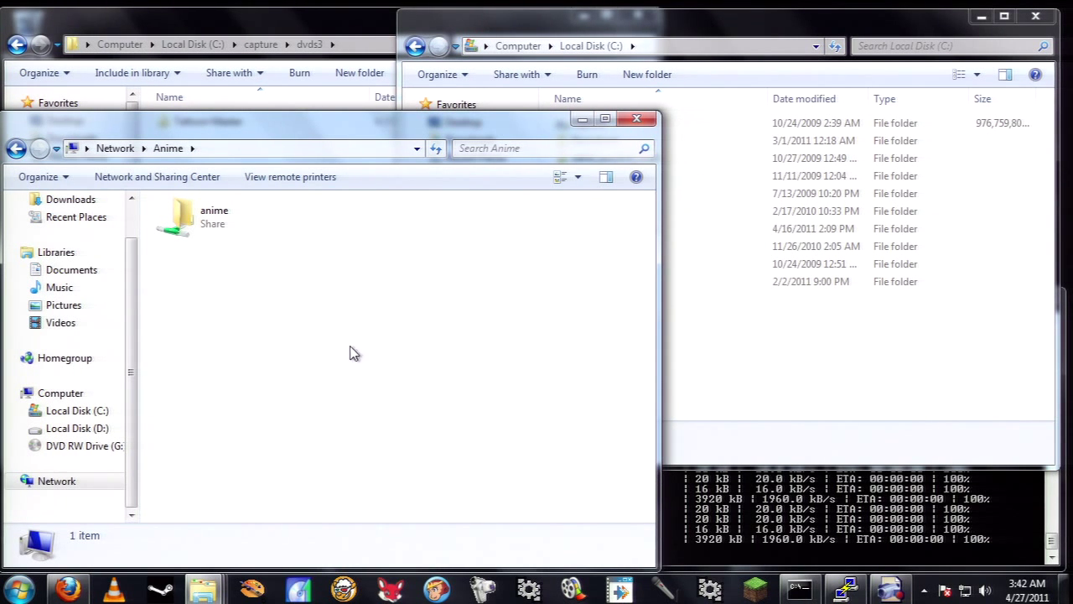
mouse_move(449, 365)
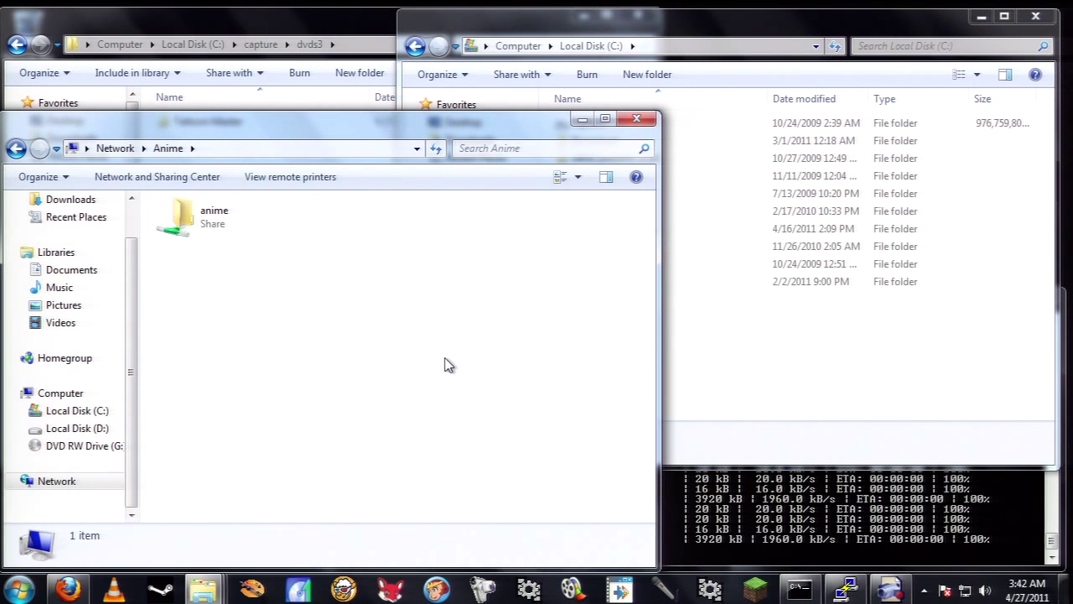
Open the anime share, show its UNC path in the address bar, and select DVDs
left_click(214, 217)
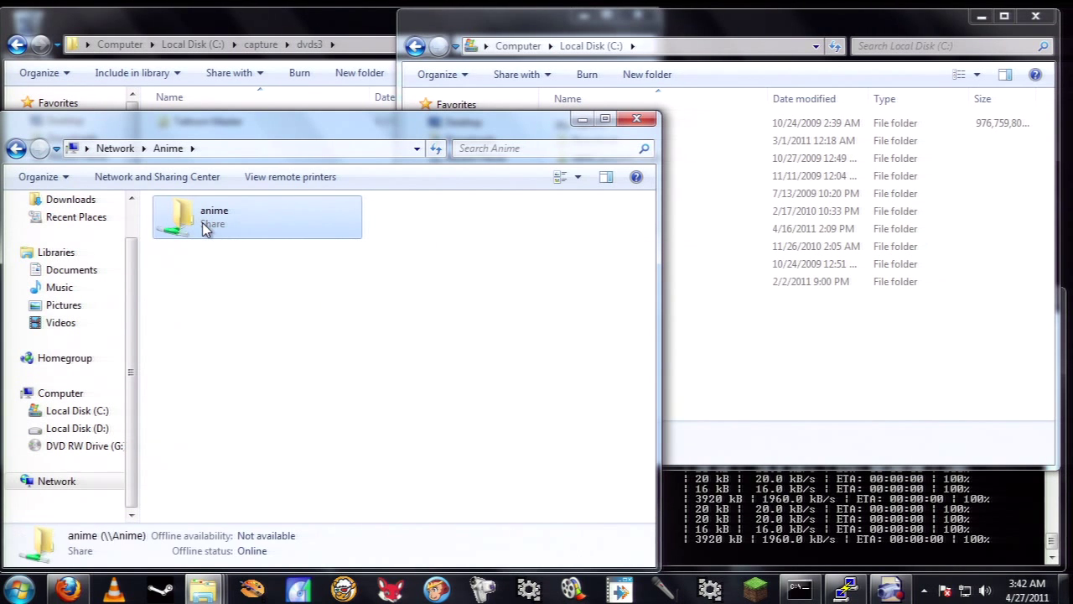
double_click(213, 216)
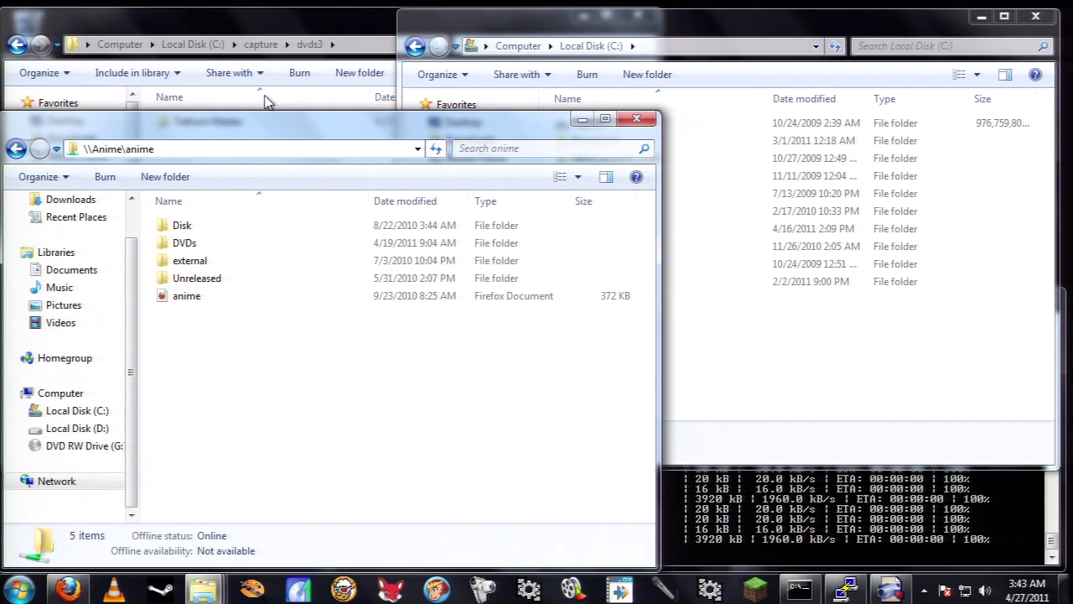
mouse_move(265, 364)
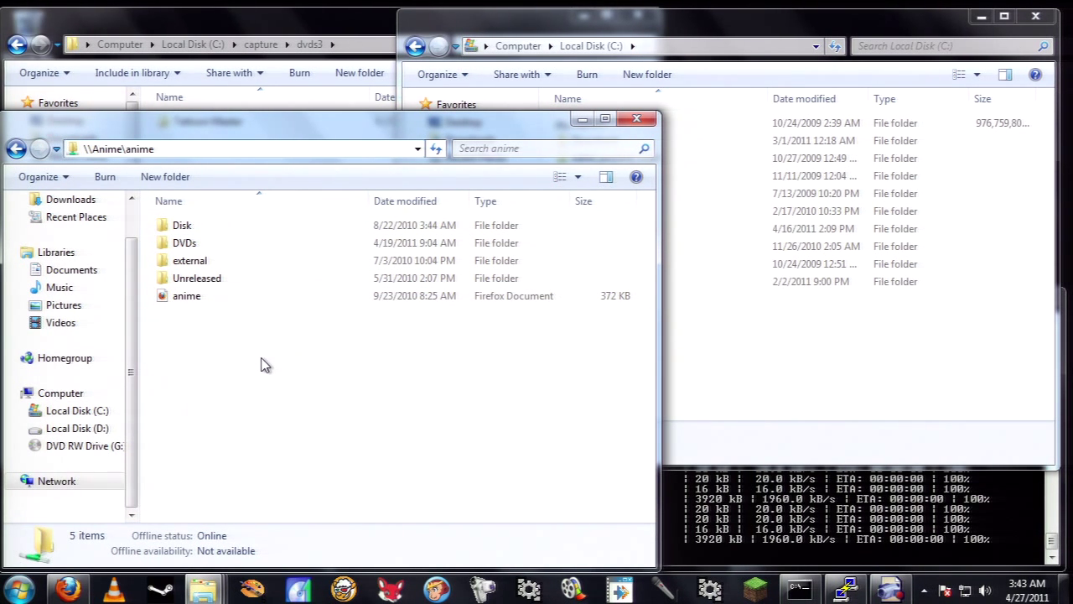
mouse_move(310, 195)
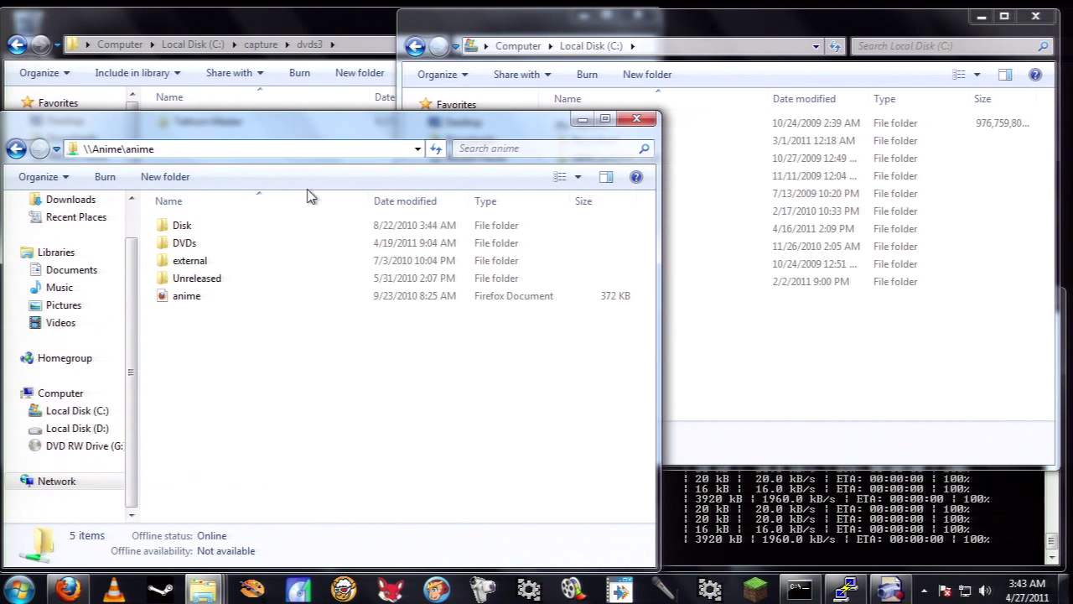
left_click(186, 296)
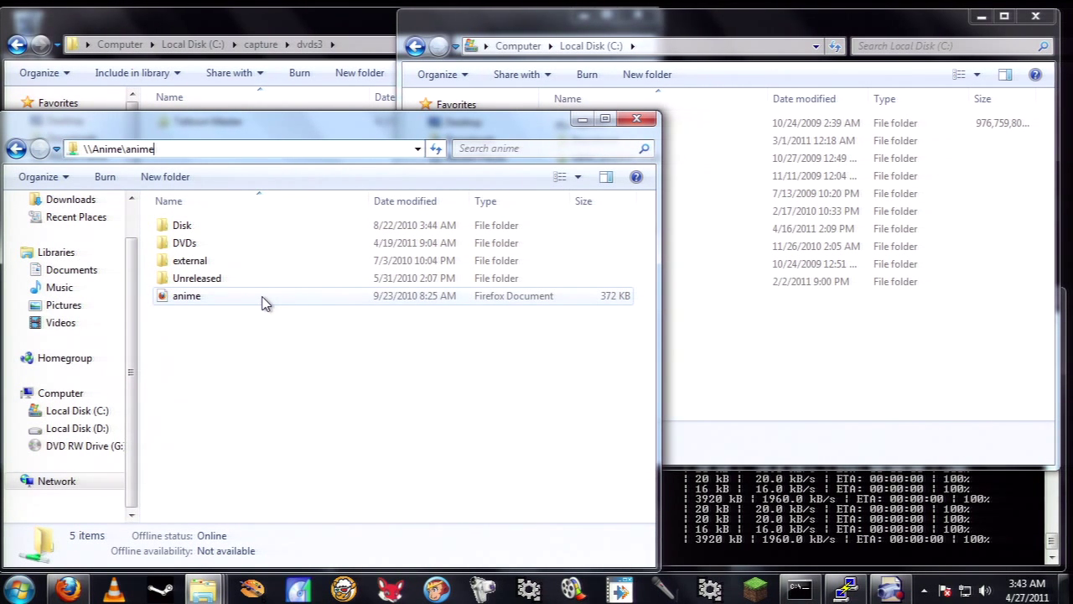
left_click(184, 243)
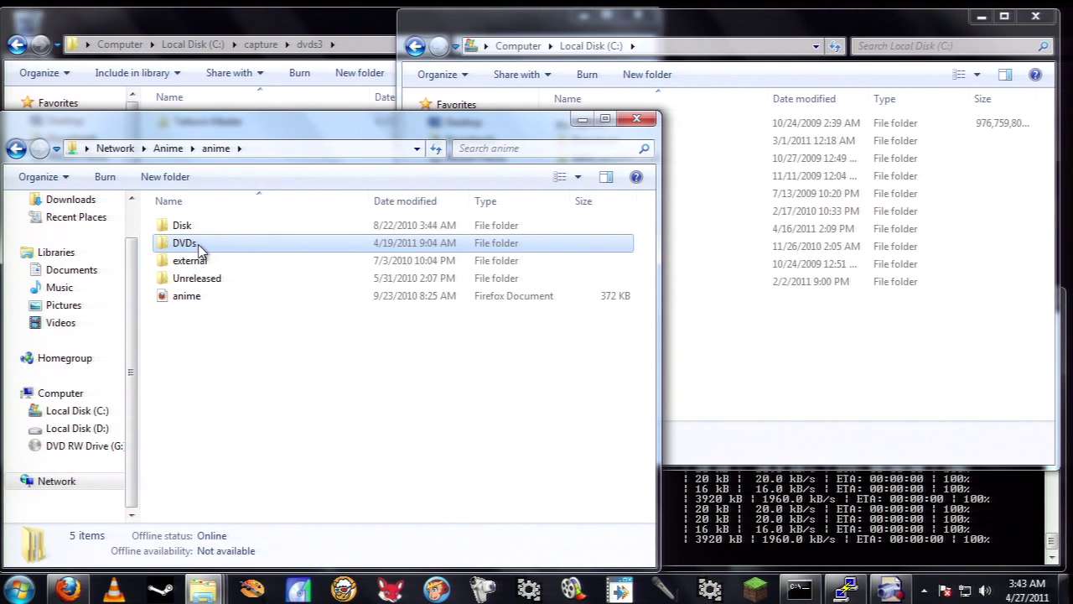
mouse_move(227, 289)
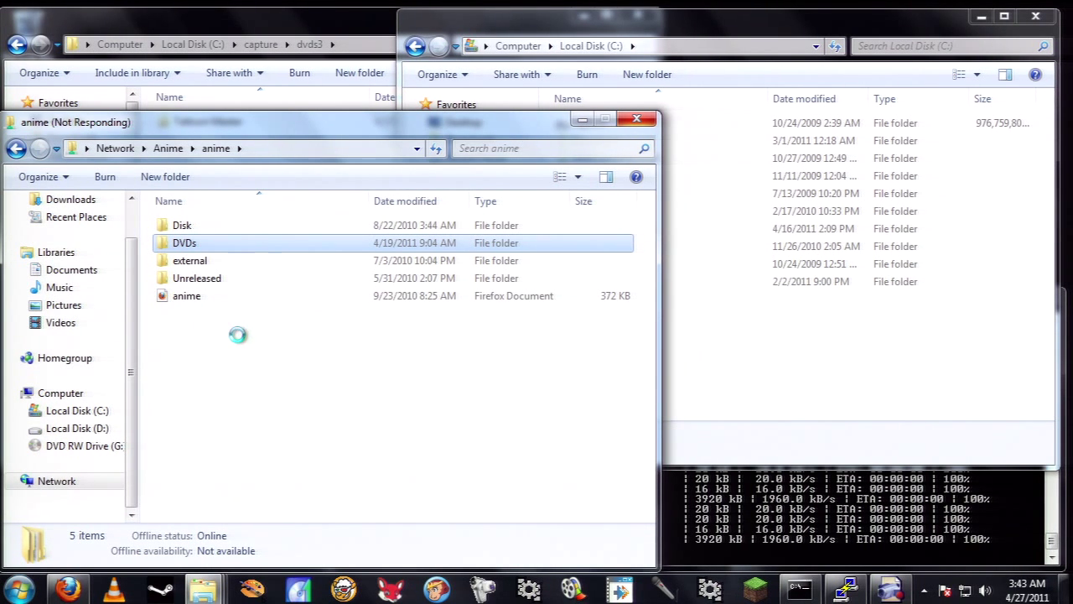
Open the DVDs folder and scroll its 760 series folders down to titles starting with T
double_click(184, 242)
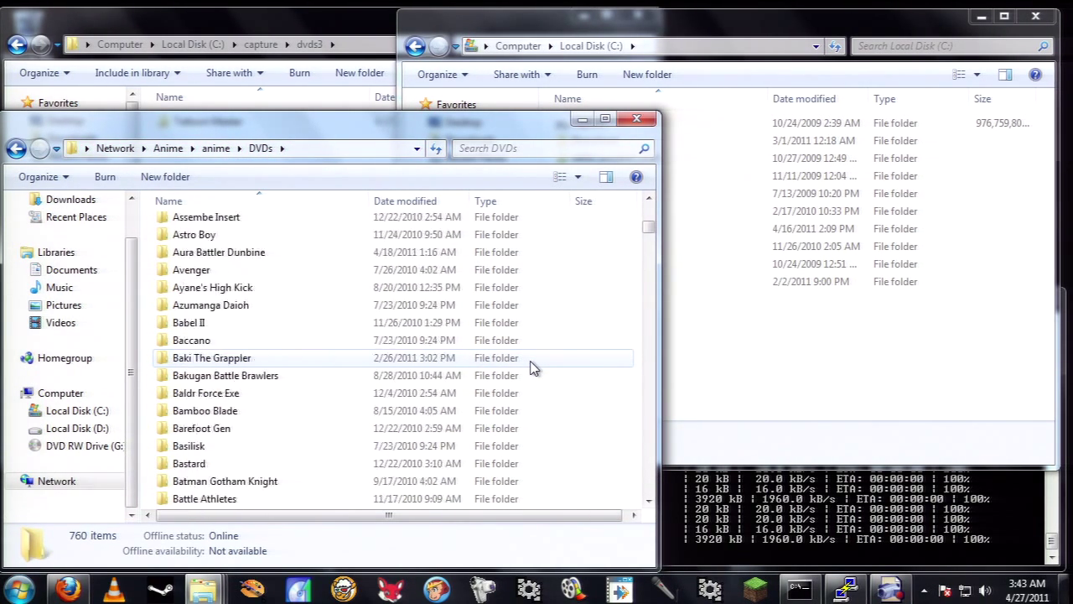
scroll("down", 3)
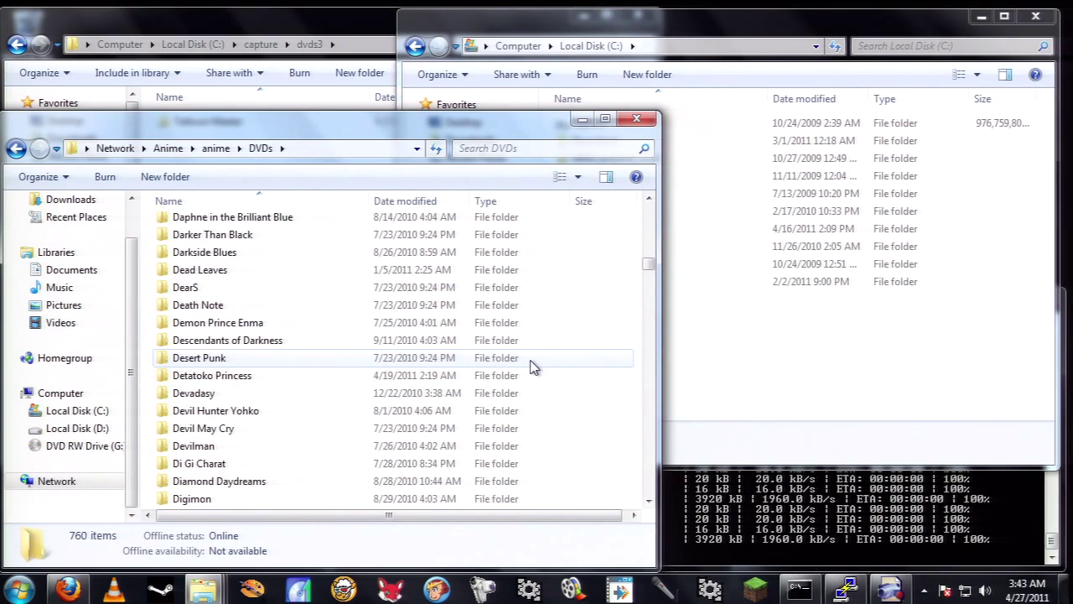
scroll("down", 3)
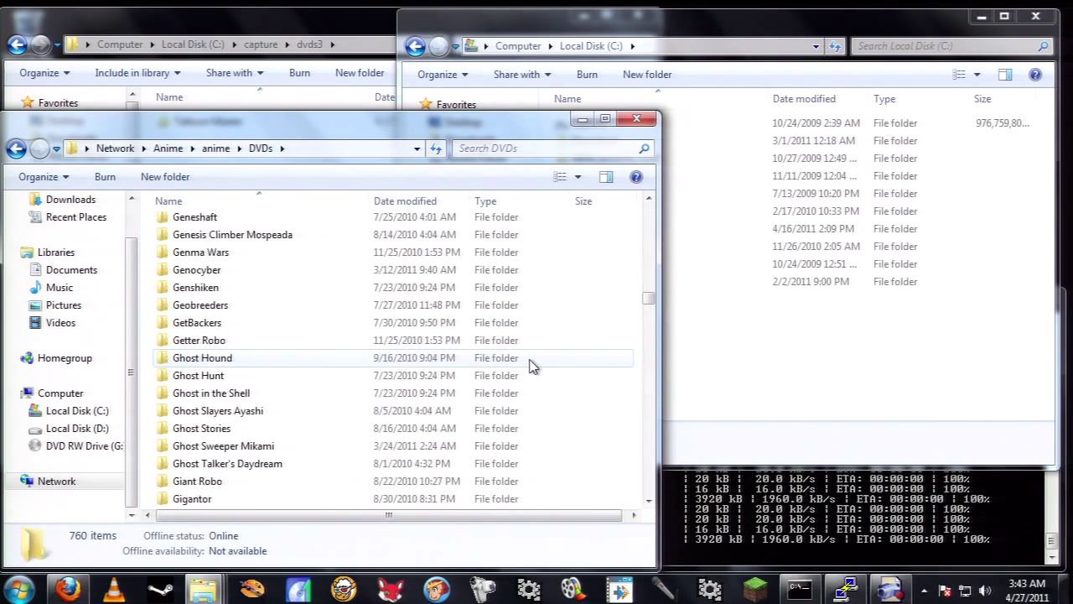
scroll("down", 3)
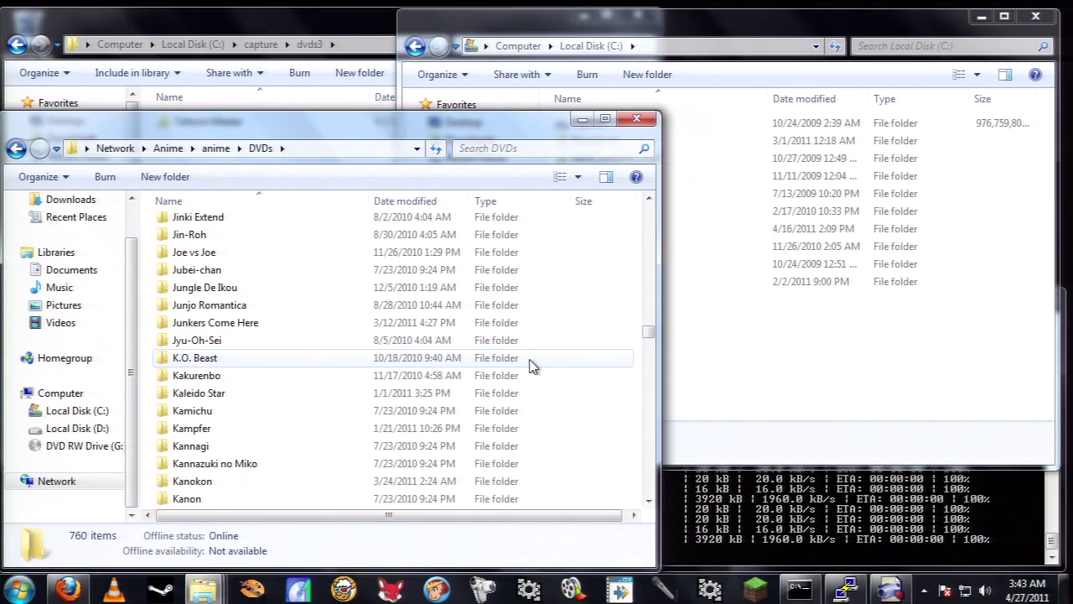
scroll("down", 3)
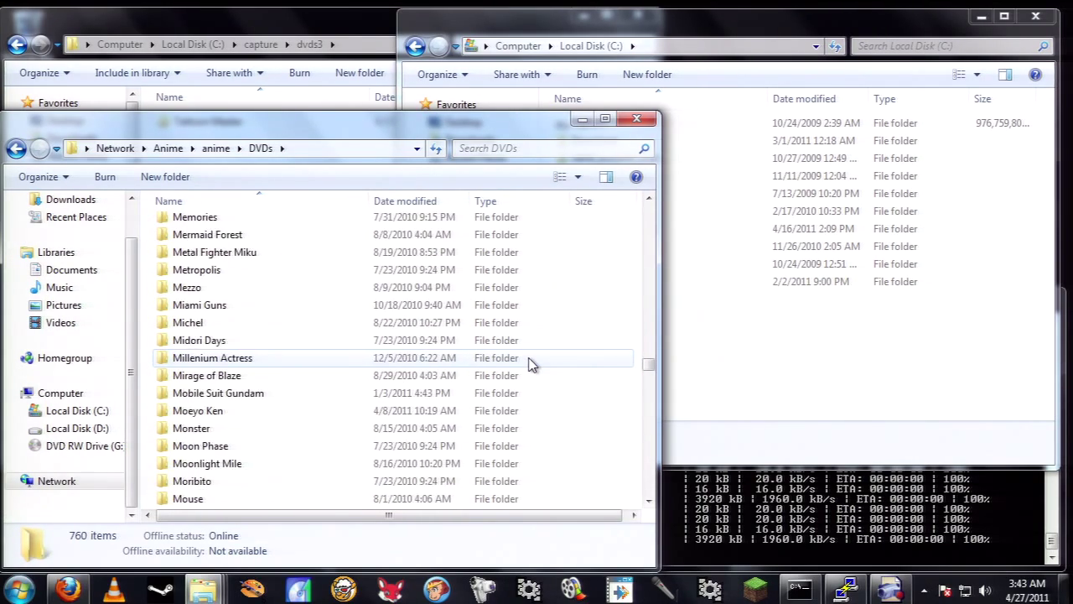
scroll("down", 3)
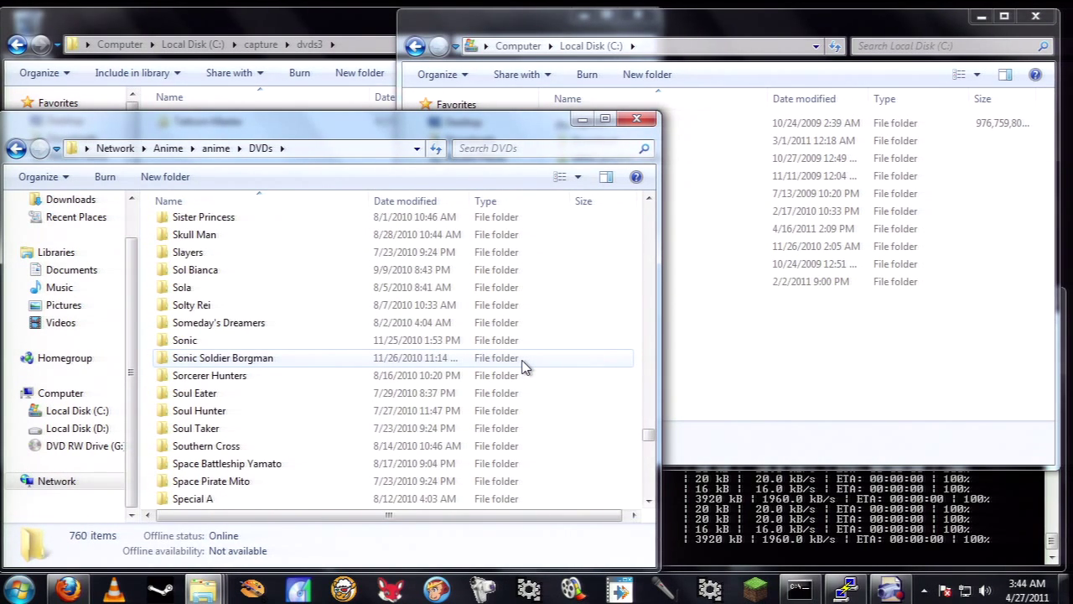
scroll("down", 3)
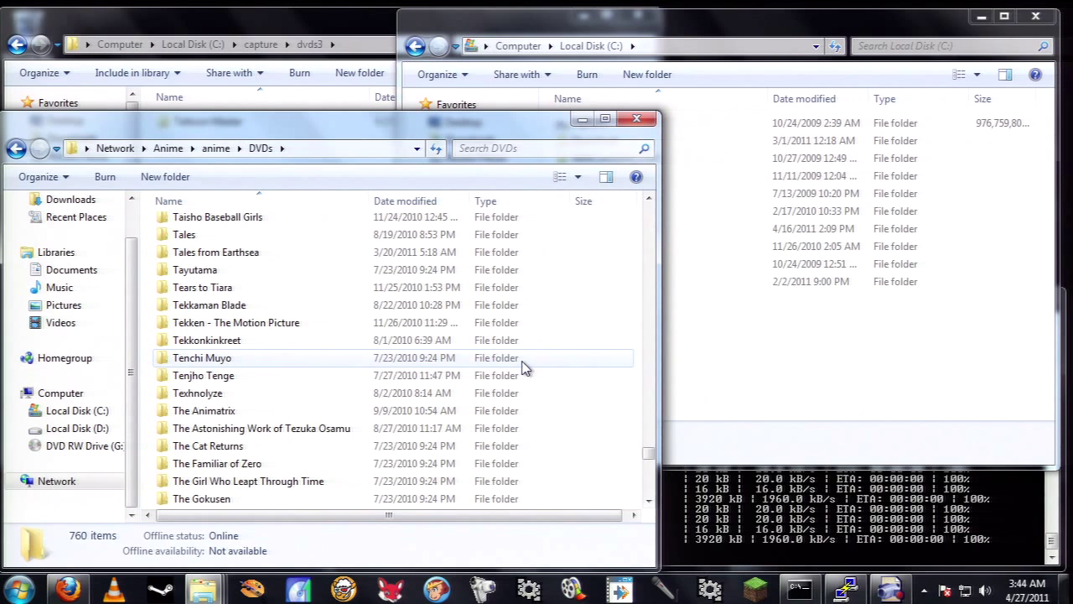
double_click(202, 358)
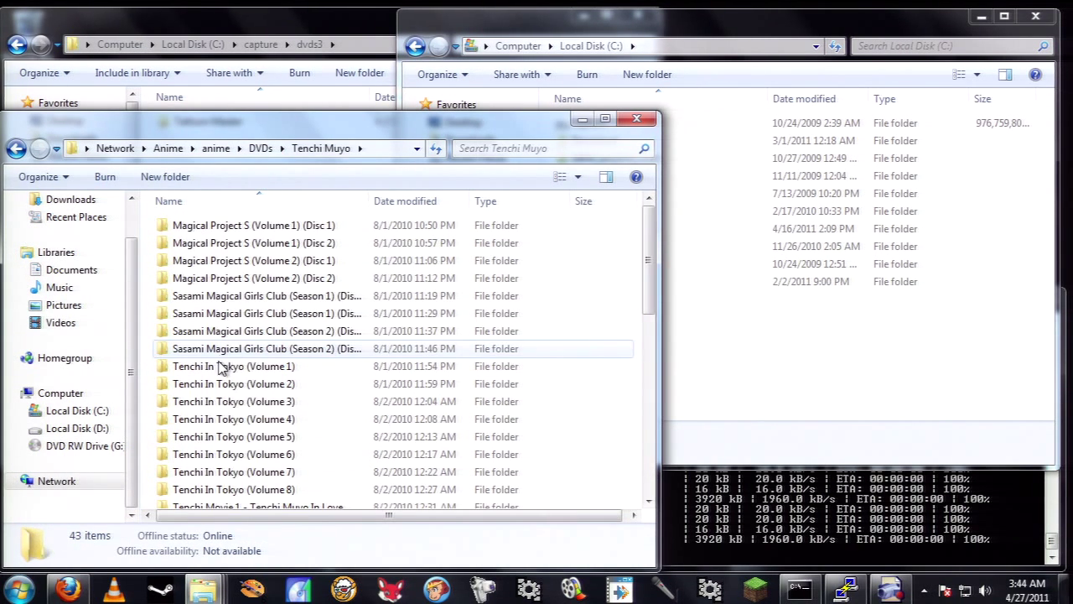
left_click(253, 277)
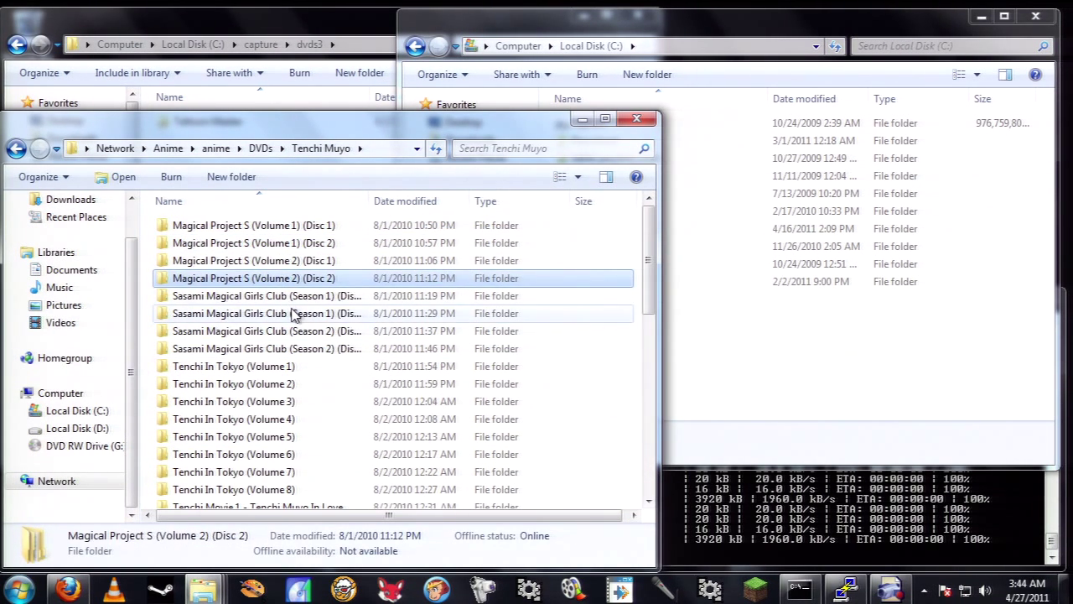
left_click(233, 366)
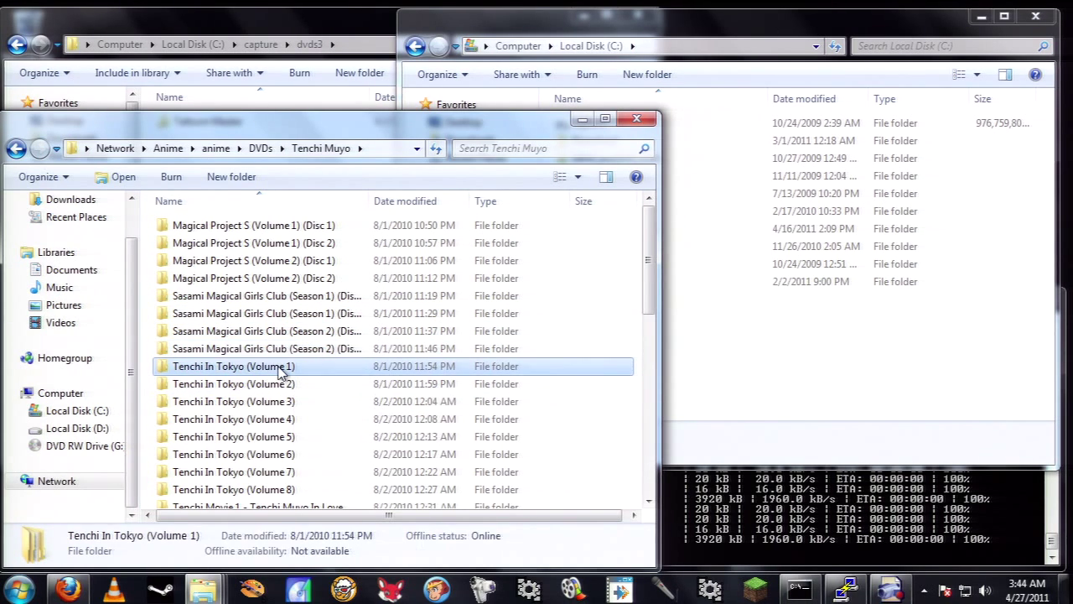
scroll("down", 3)
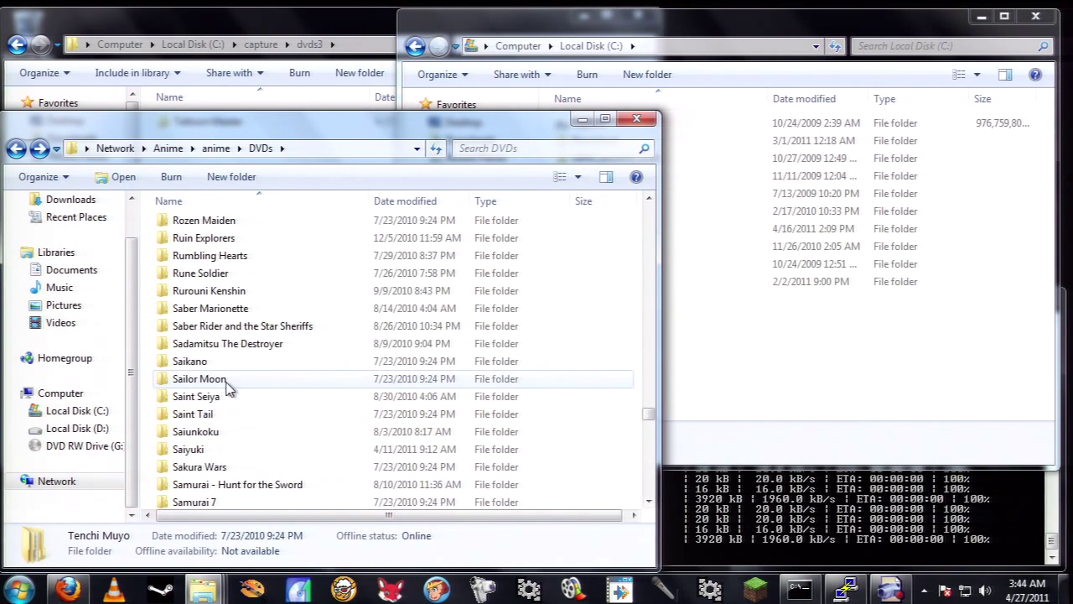
Open Sailor Moon (Season 1) (Disc 1) and view its 41-file VIDEO_TS folder
double_click(199, 378)
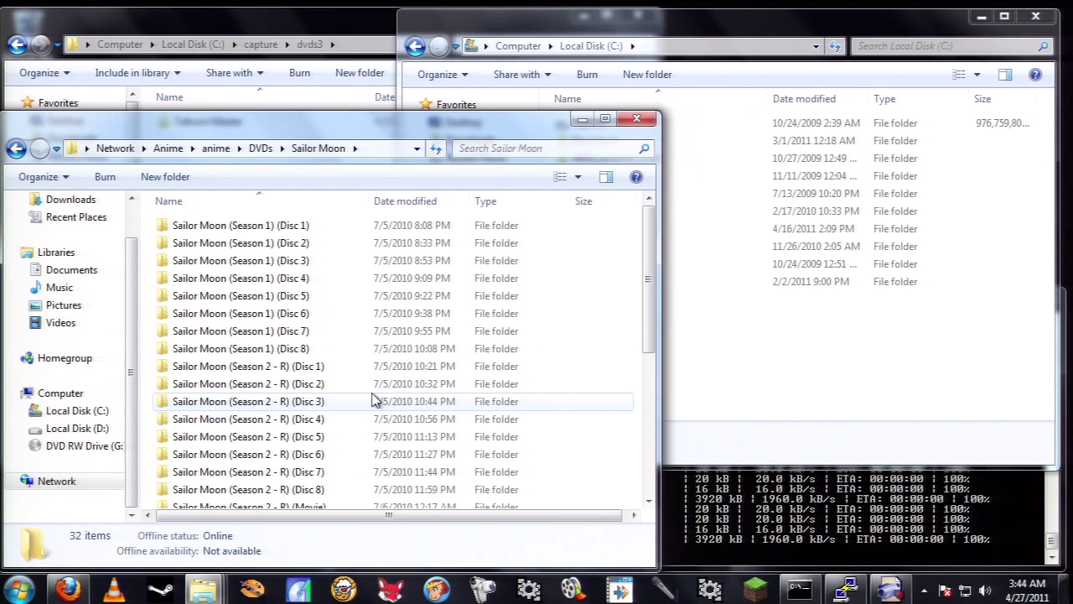
left_click(241, 225)
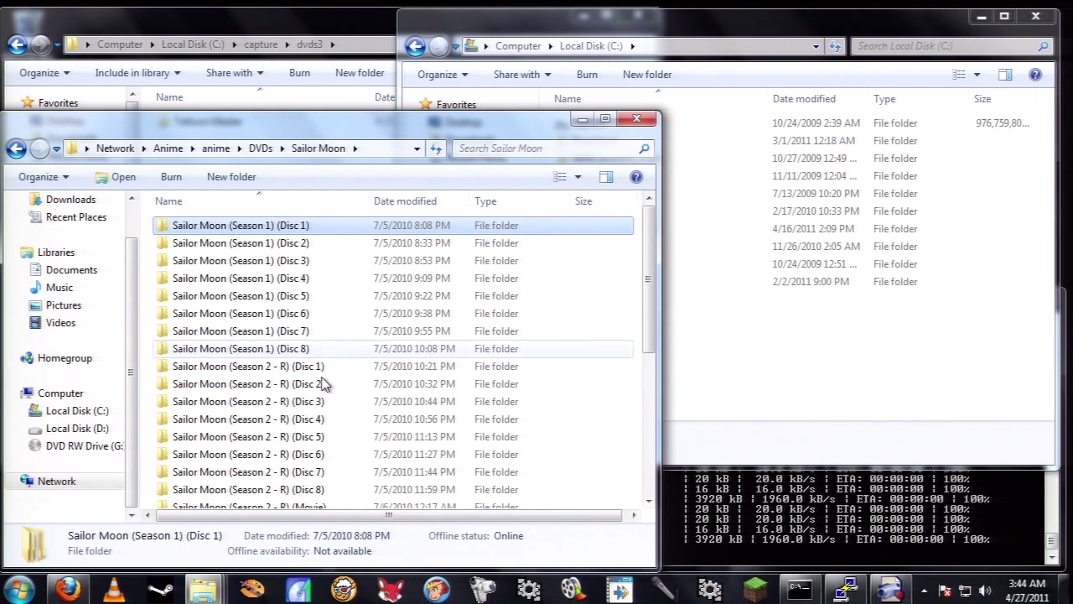
mouse_move(317, 383)
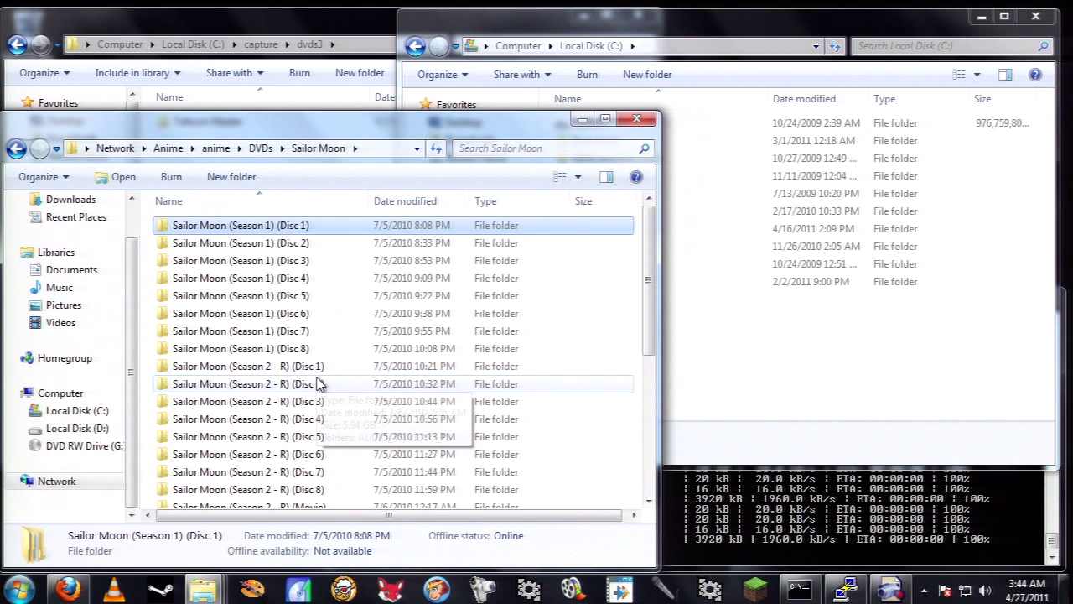
double_click(241, 225)
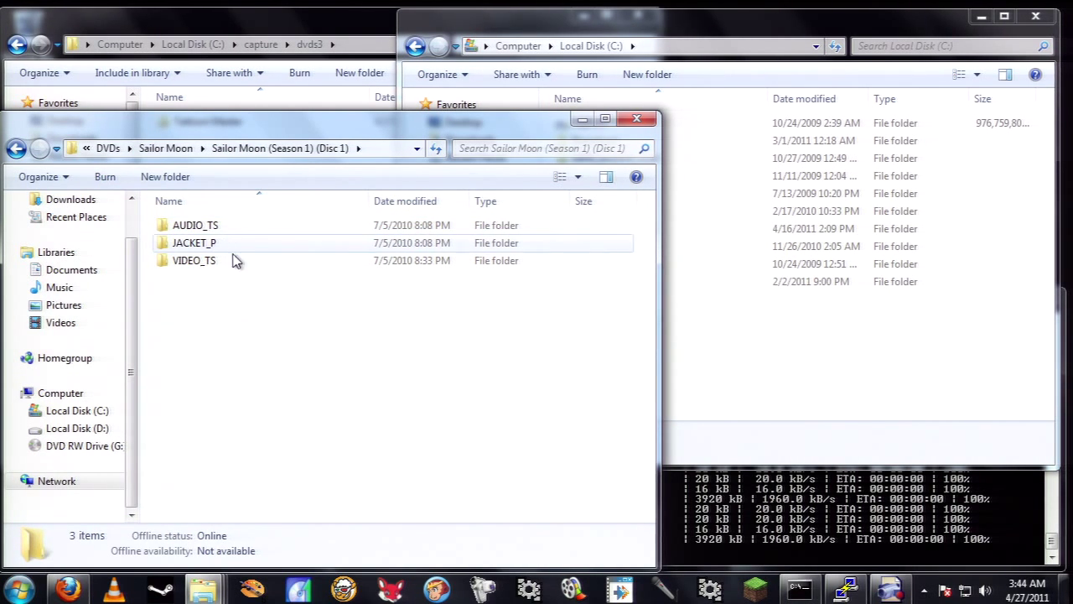
left_click(194, 224)
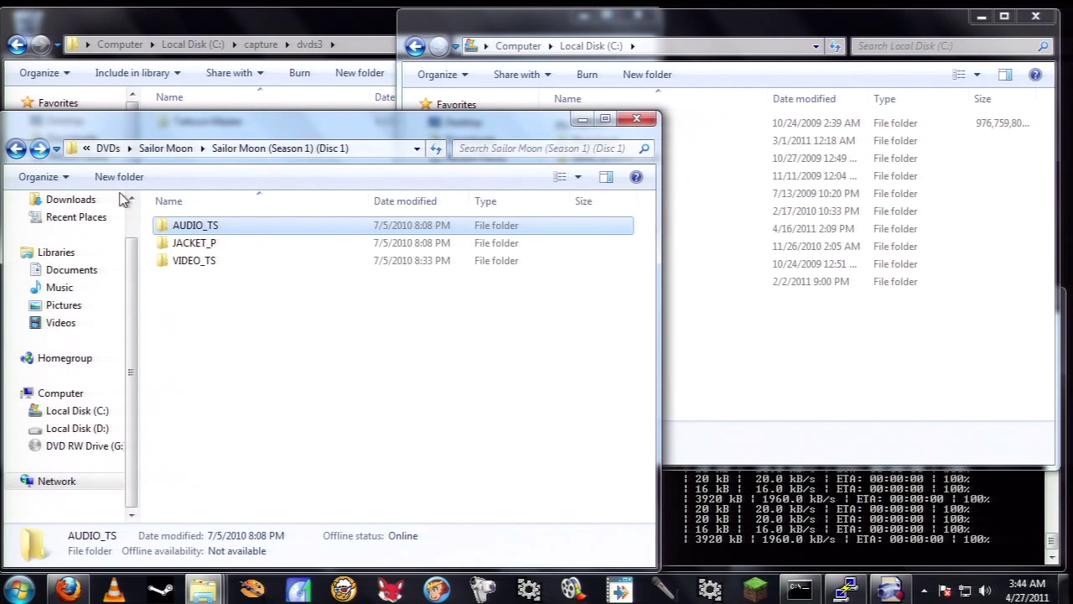
left_click(194, 242)
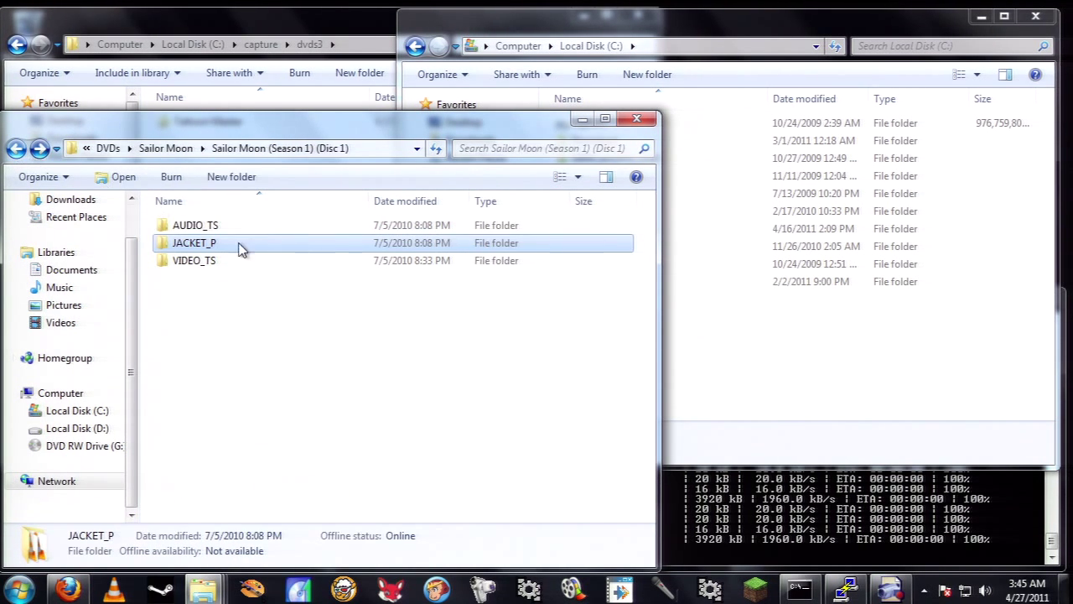
double_click(194, 260)
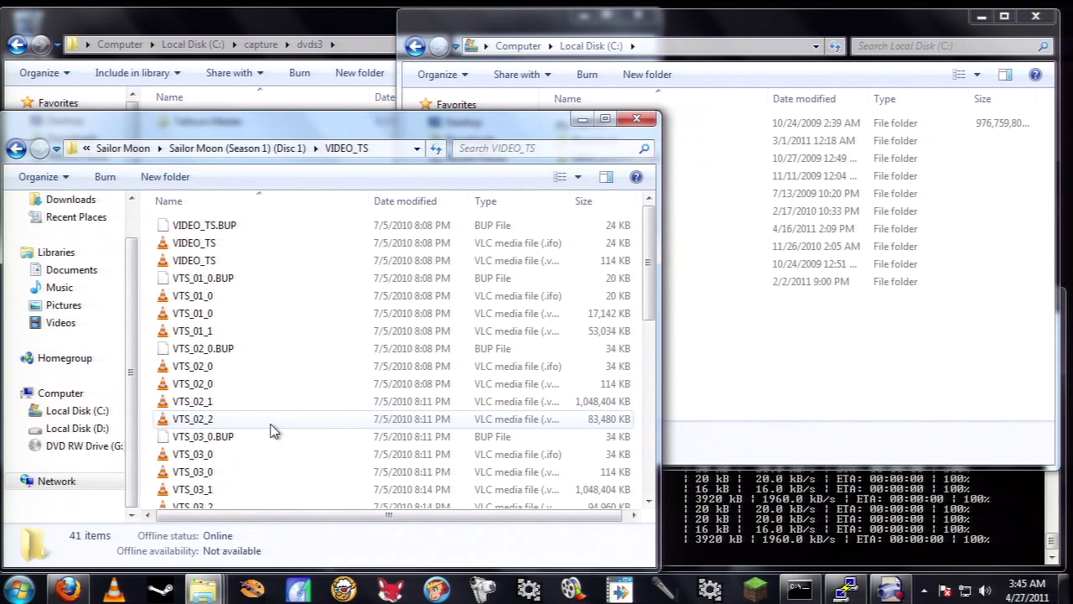
Return to the Sailor Moon disc list and bring up Disc 1's context menu
left_click(17, 148)
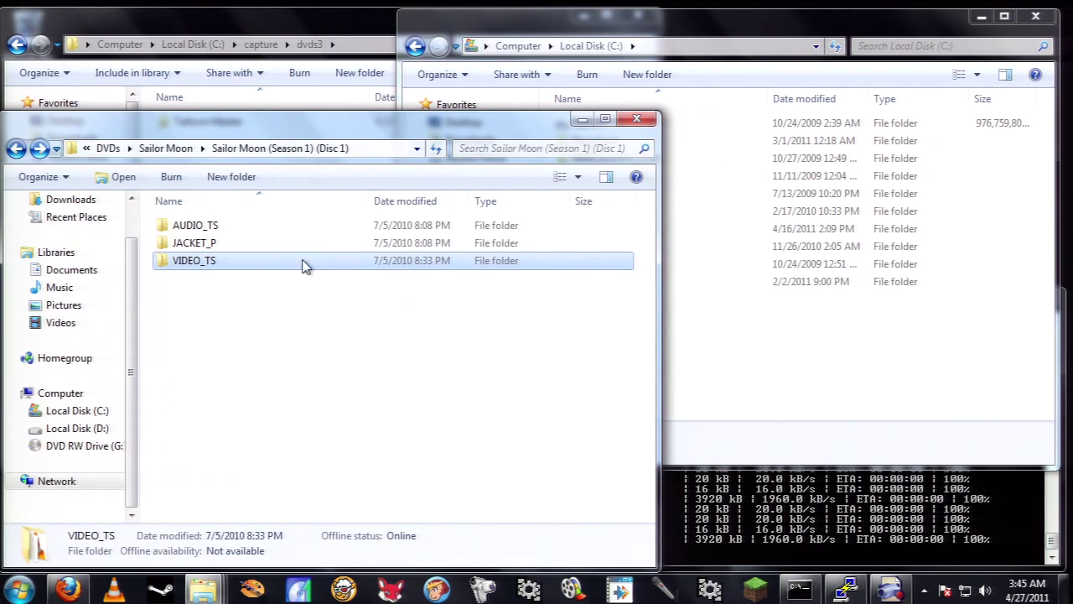
left_click(16, 149)
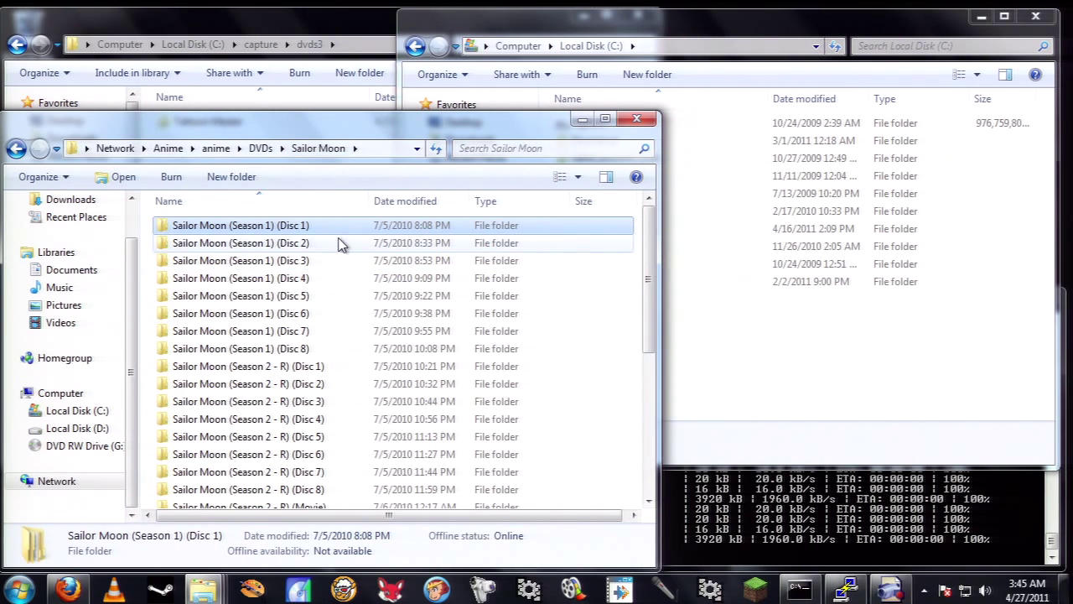
right_click(240, 225)
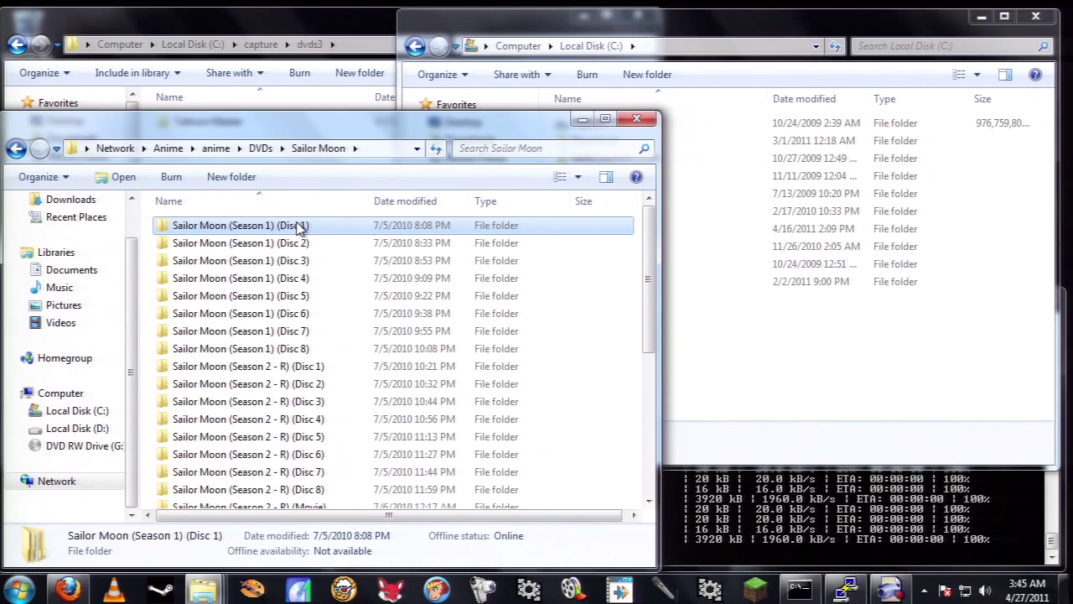
double_click(241, 225)
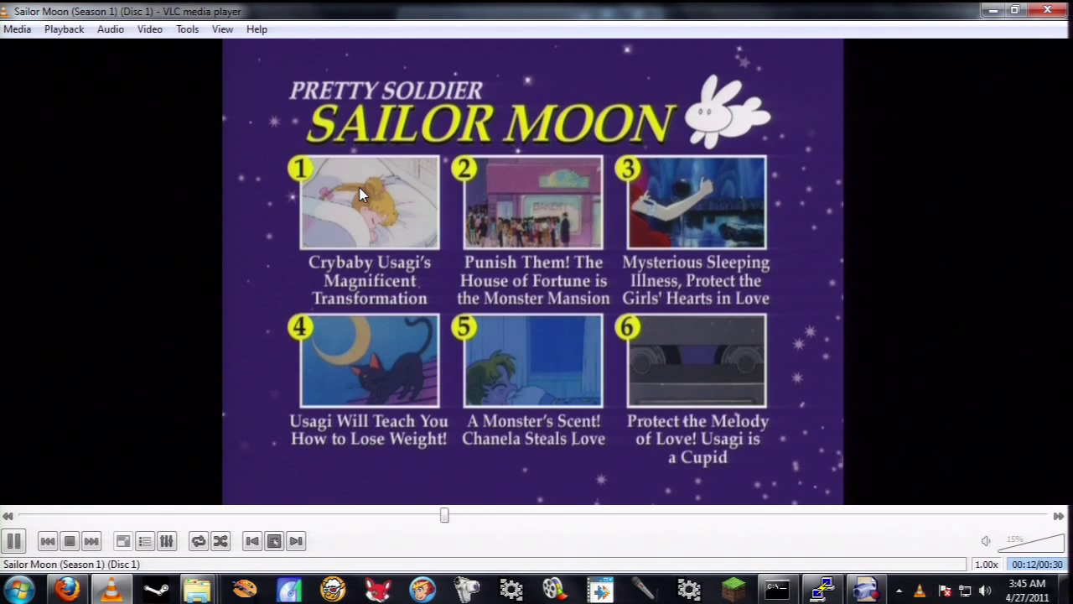
left_click(368, 201)
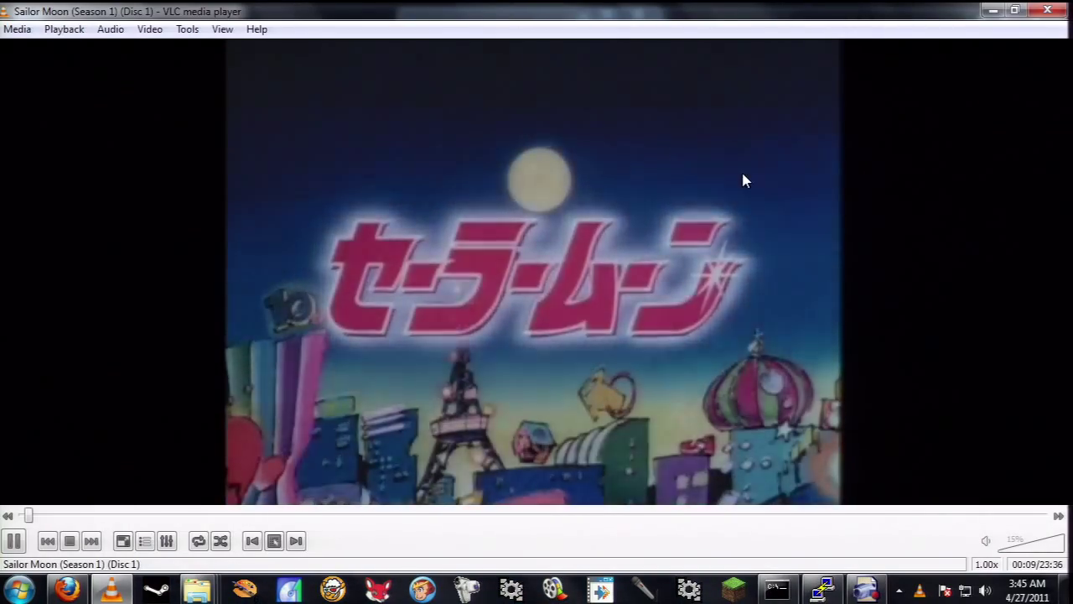
left_click(149, 28)
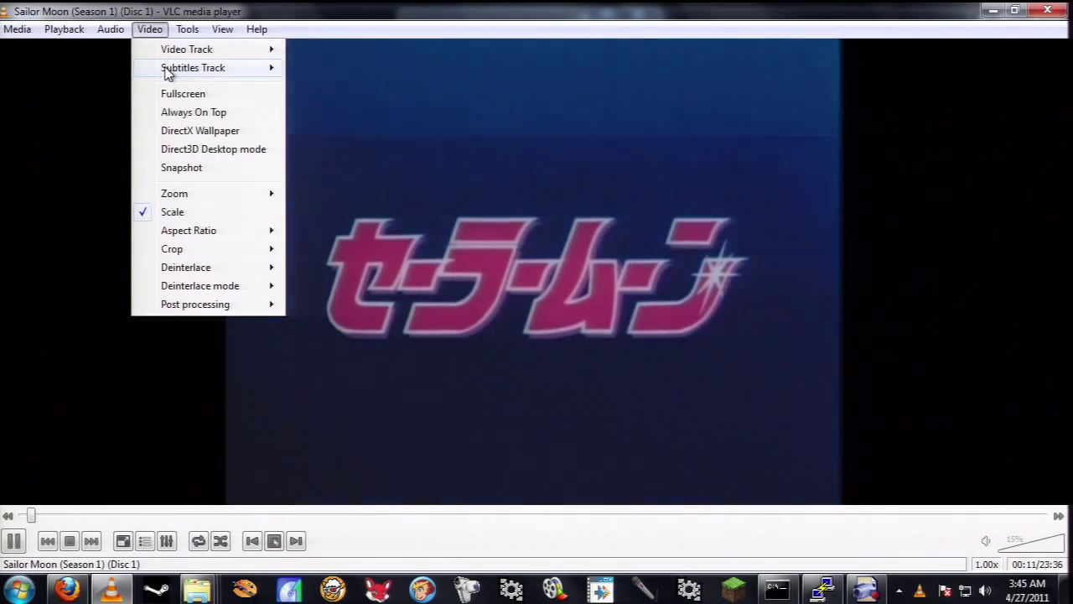
left_click(110, 29)
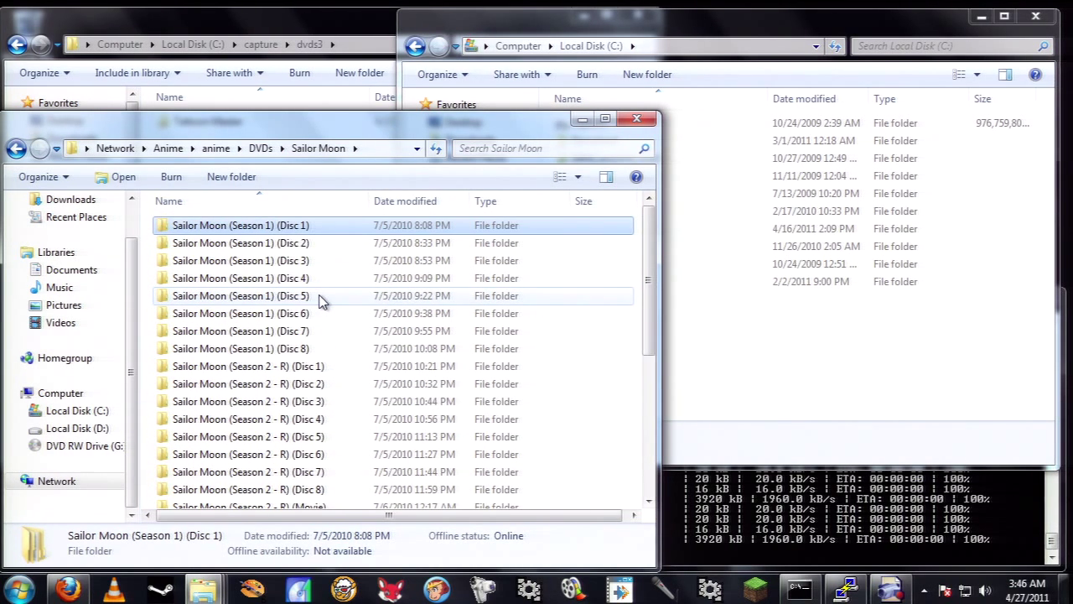
Return to the anime share root using the 'anime' breadcrumb
left_click(215, 149)
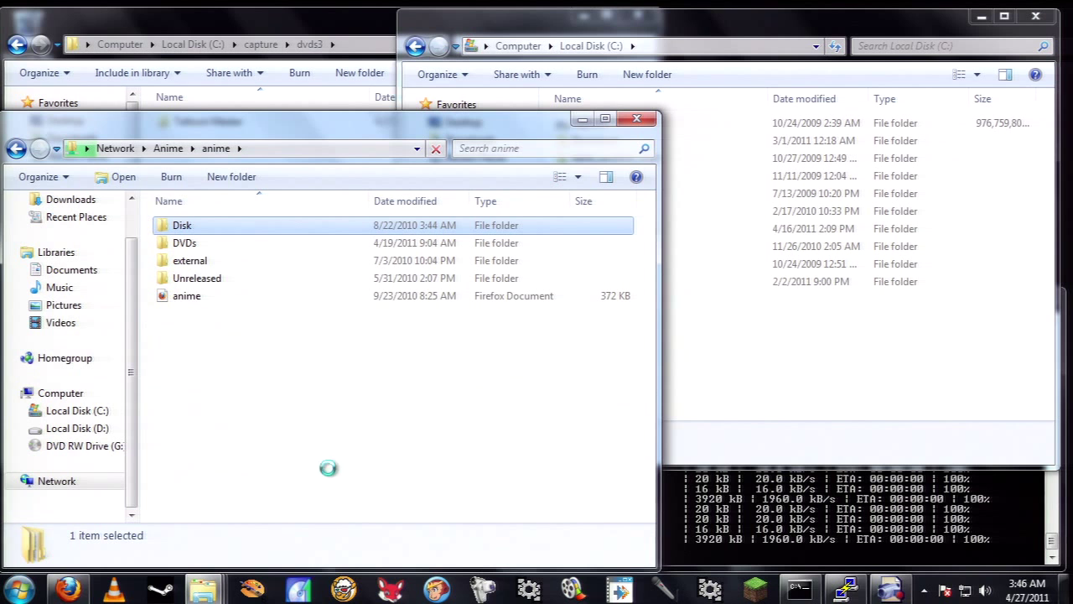
mouse_move(801, 562)
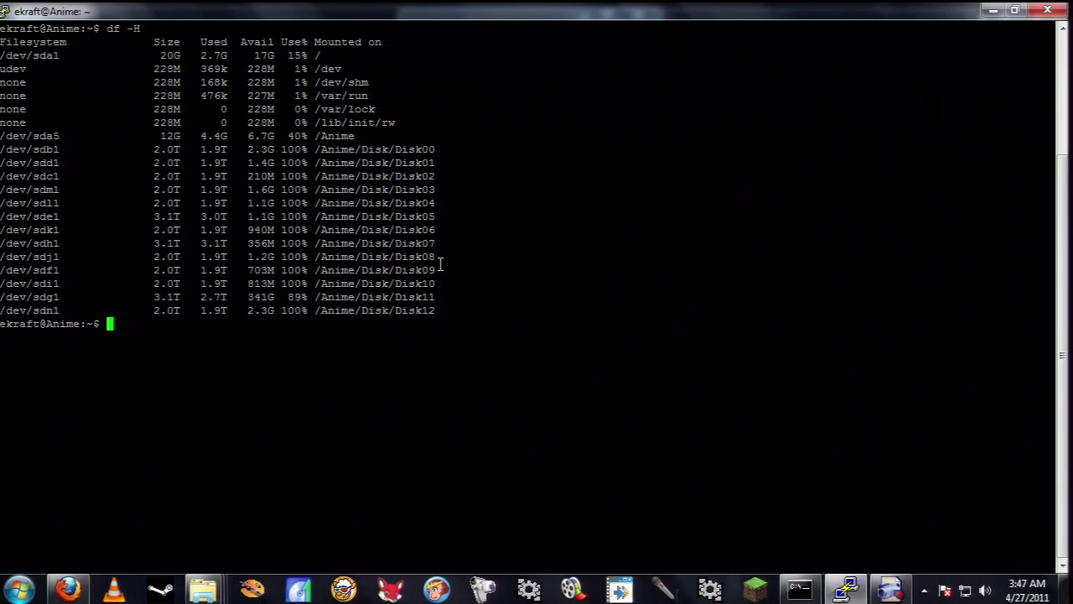
mouse_move(439, 296)
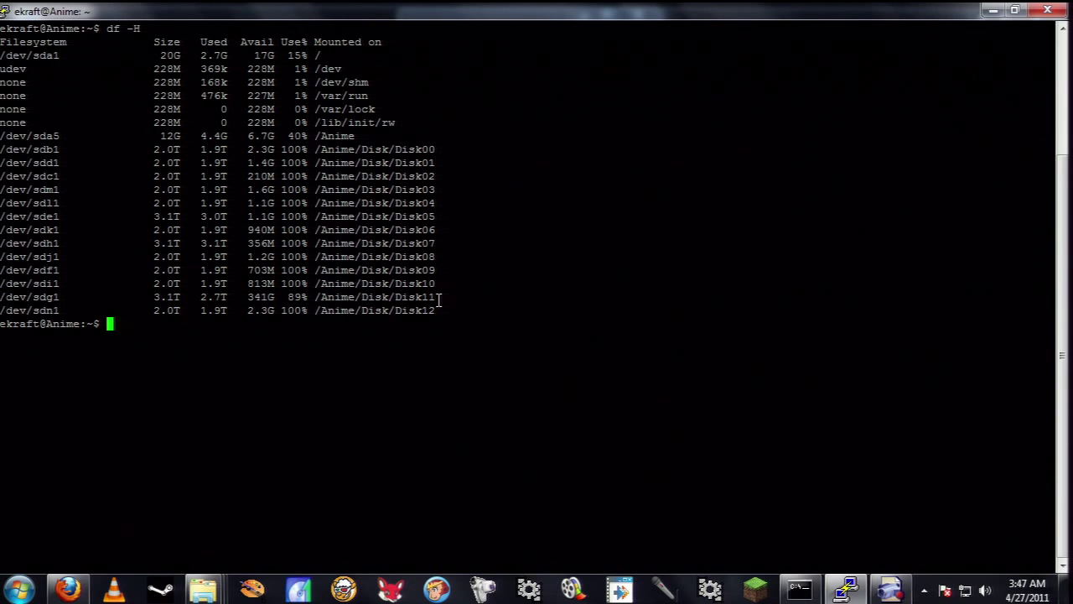
Highlight the Disk00–Disk12 mount rows in the df -H output, then clear the highlight
left_click_drag(4, 149, 437, 310)
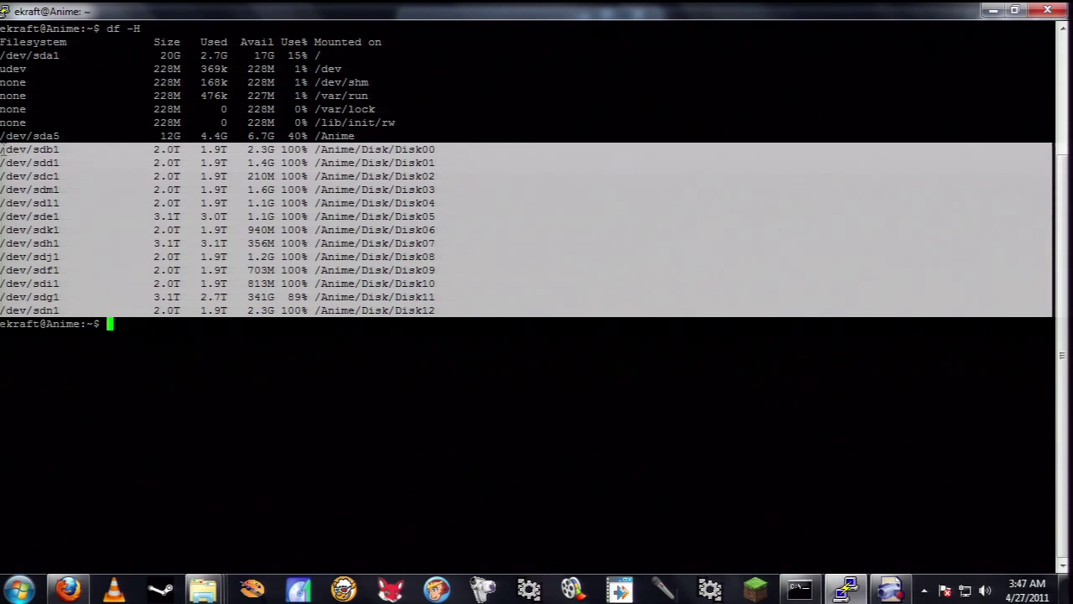
left_click(520, 256)
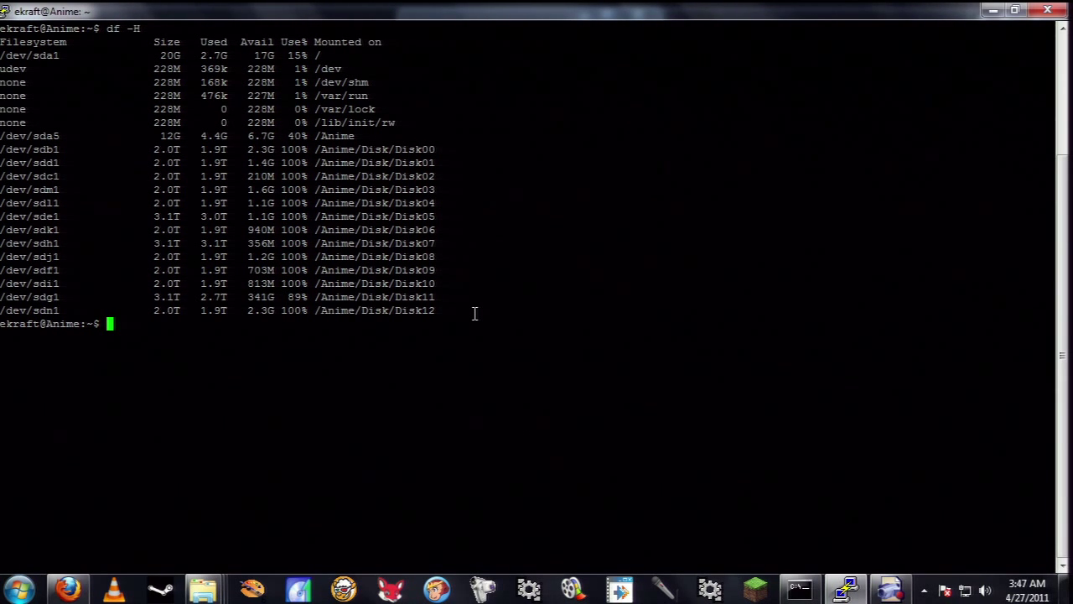
mouse_move(487, 288)
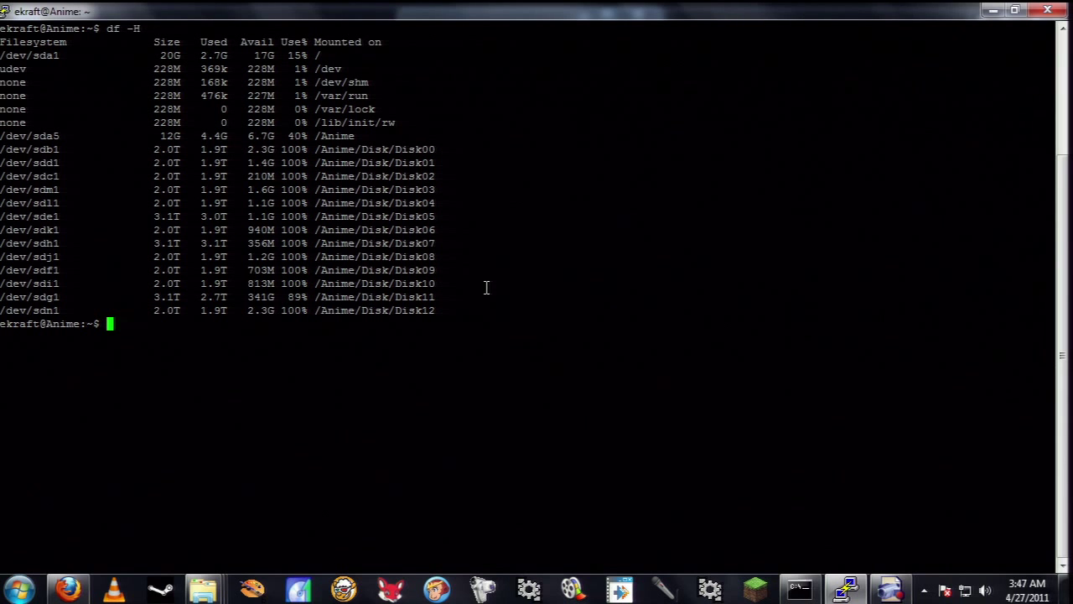
mouse_move(15, 152)
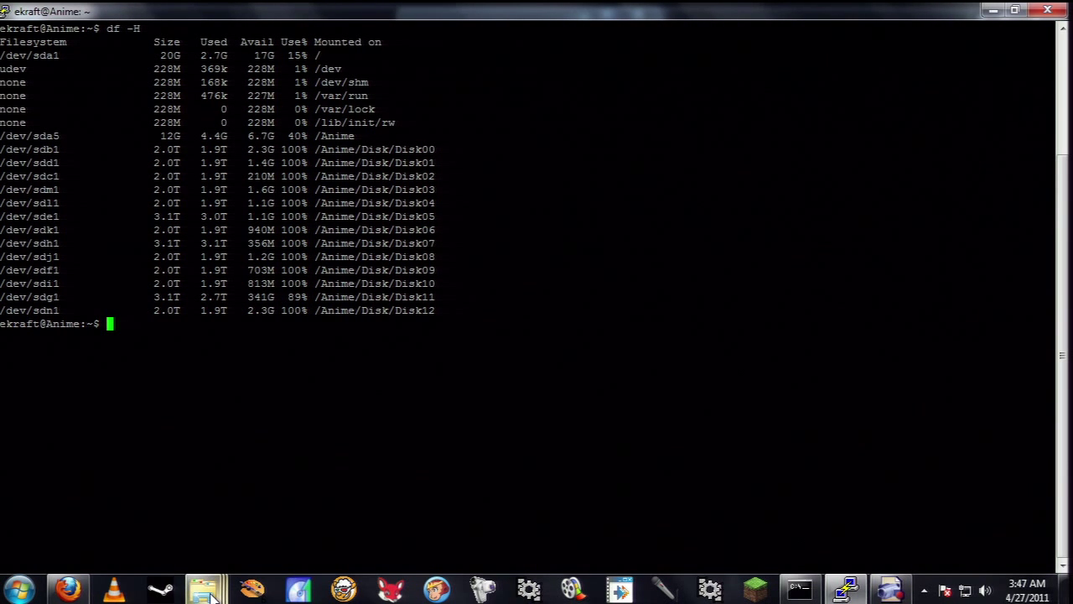
left_click(204, 589)
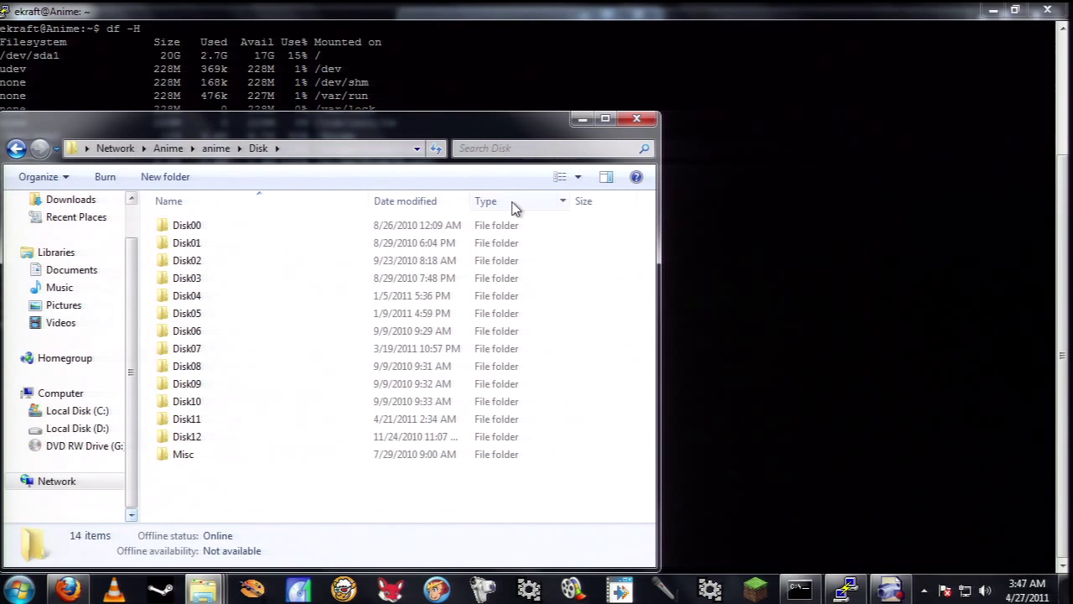
left_click(186, 224)
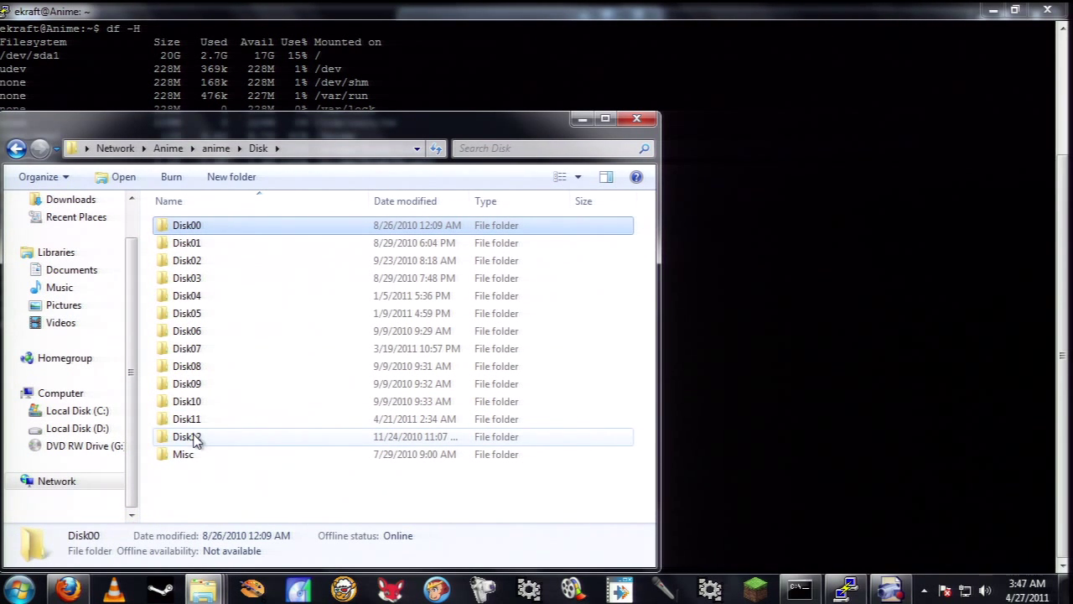
left_click(187, 437)
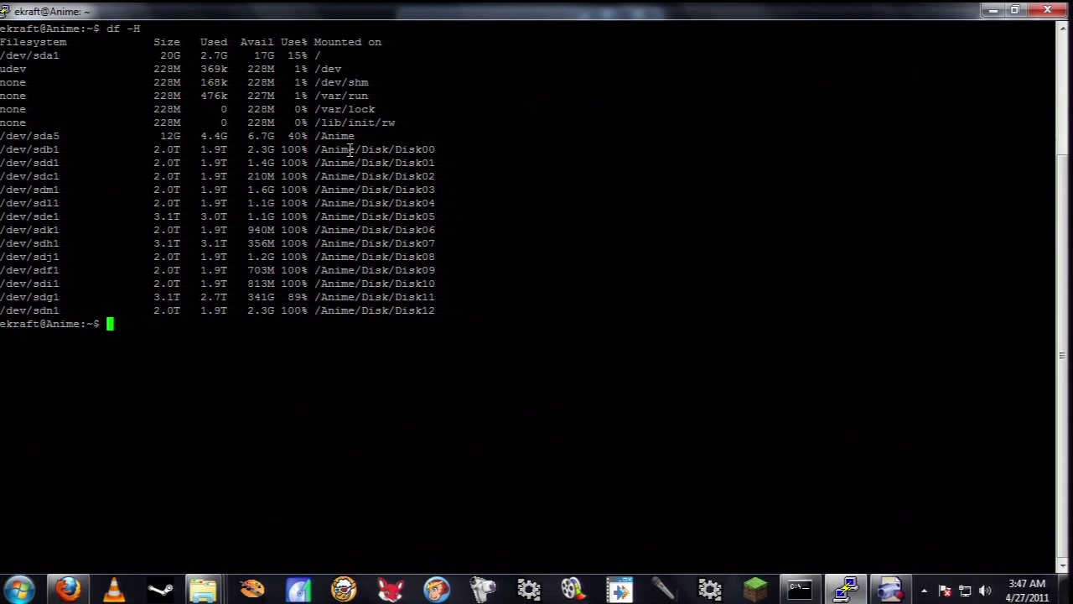
Change into /Anime/DVDs/ and begin entering the Golgo 13 folder
type("cd /Anime/")
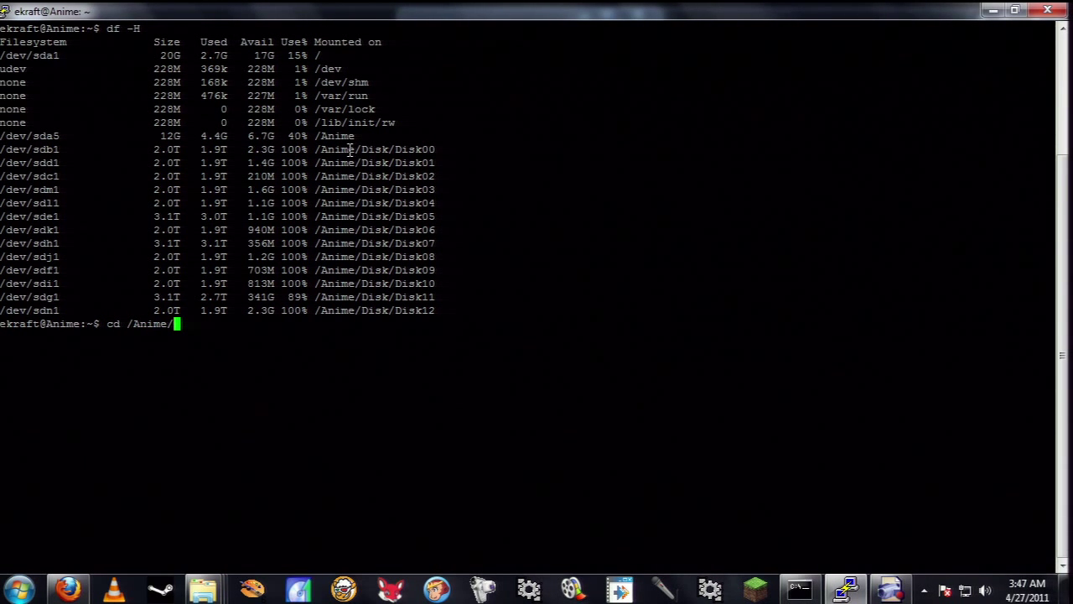
type("DVDs/")
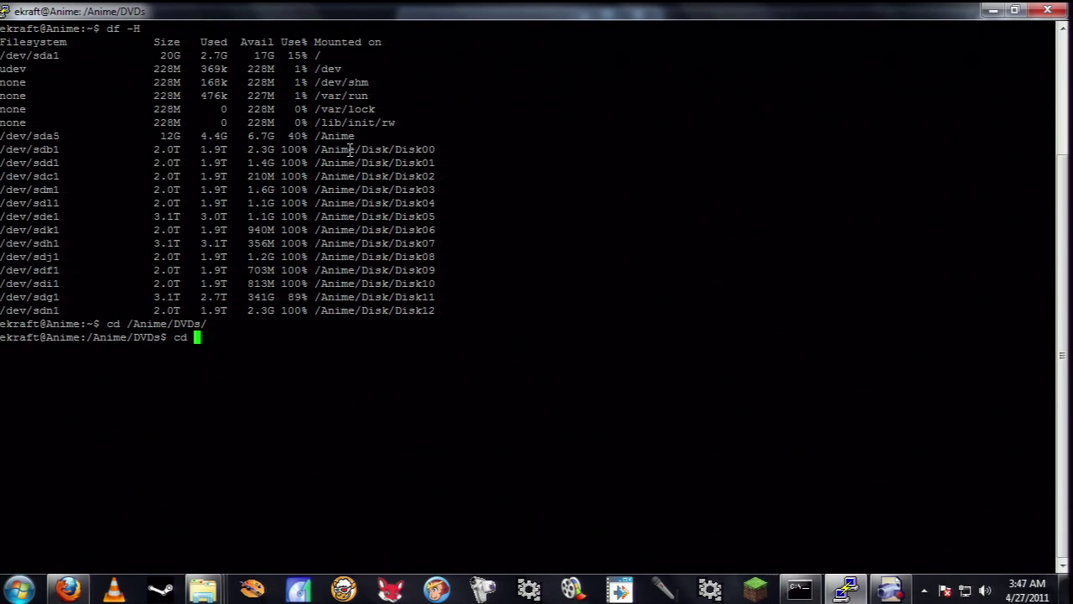
type("Golgo\\ 13/")
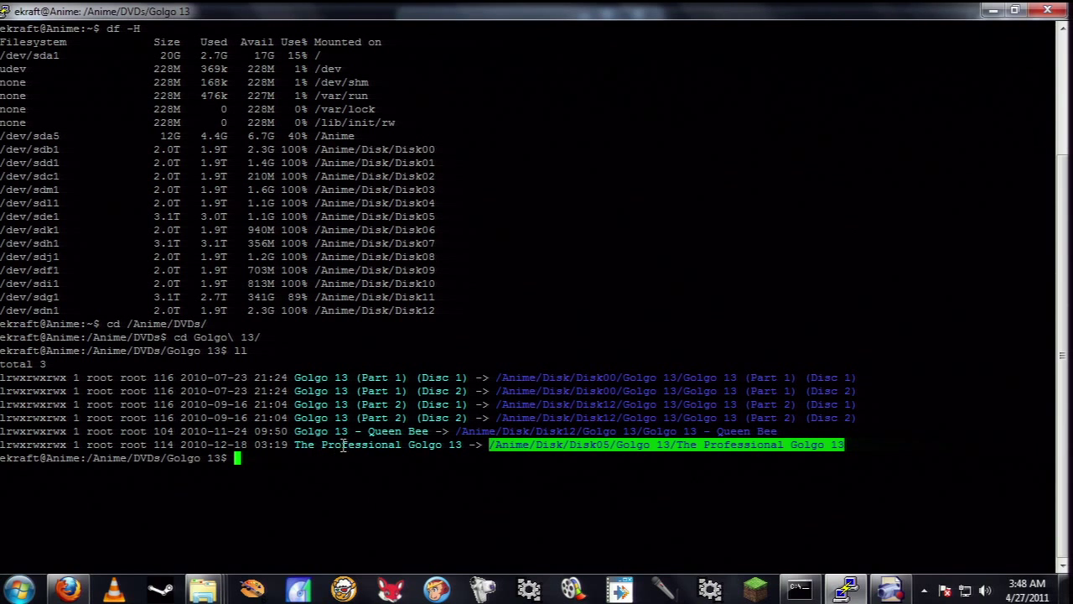
mouse_move(625, 449)
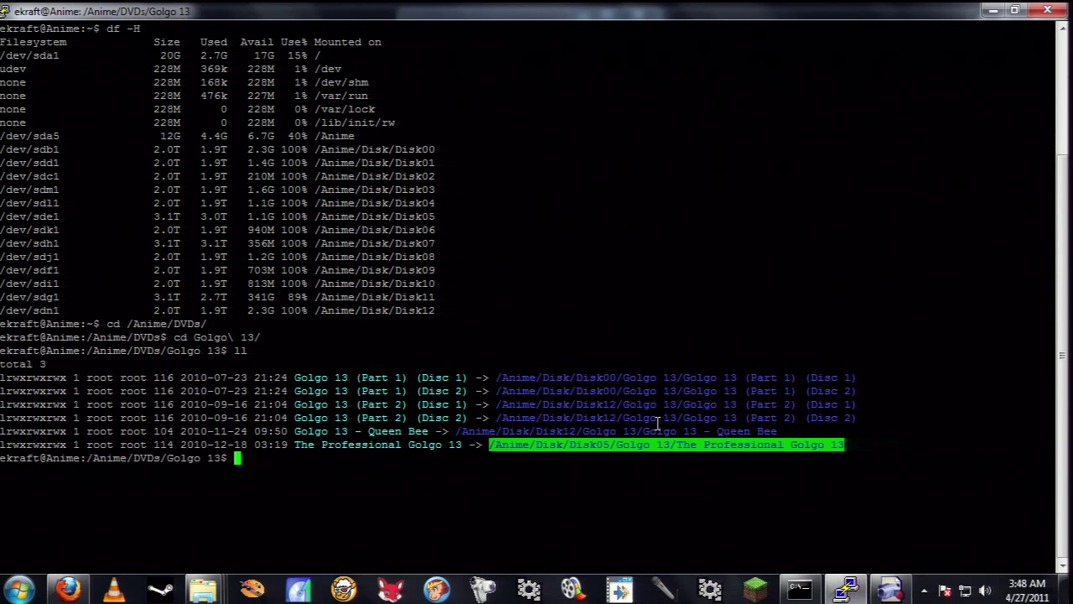
mouse_move(655, 432)
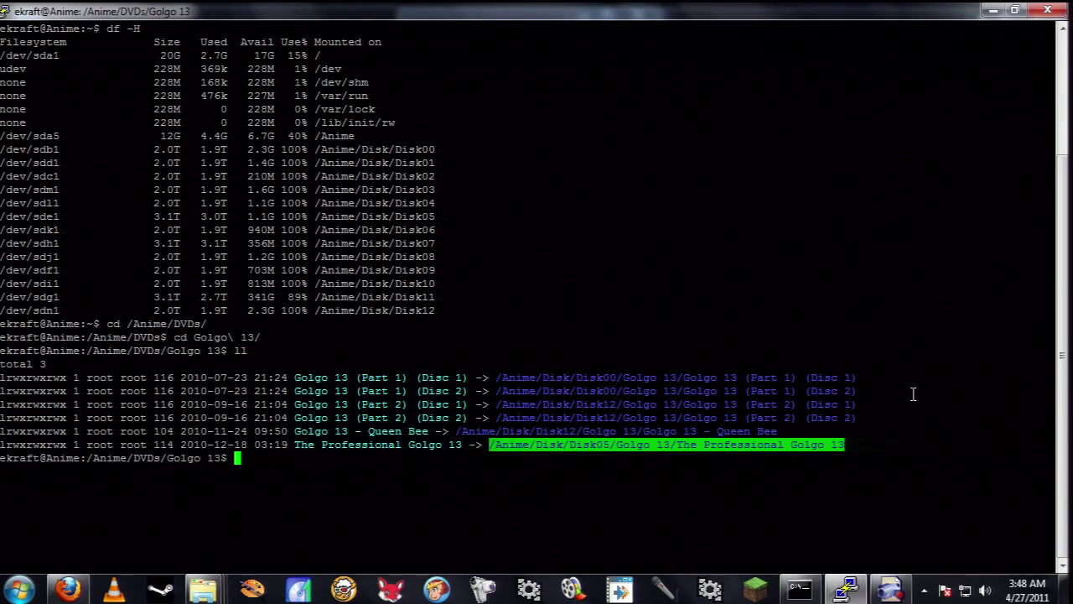
mouse_move(758, 459)
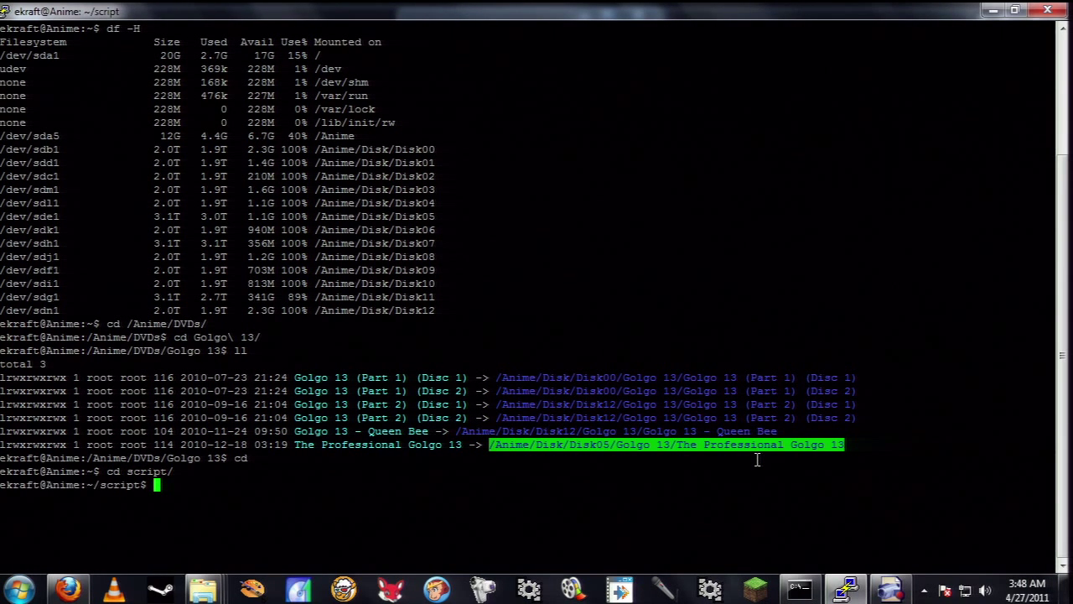
Print the link.sh symlink script with cat link.sh
type("cat link.sh")
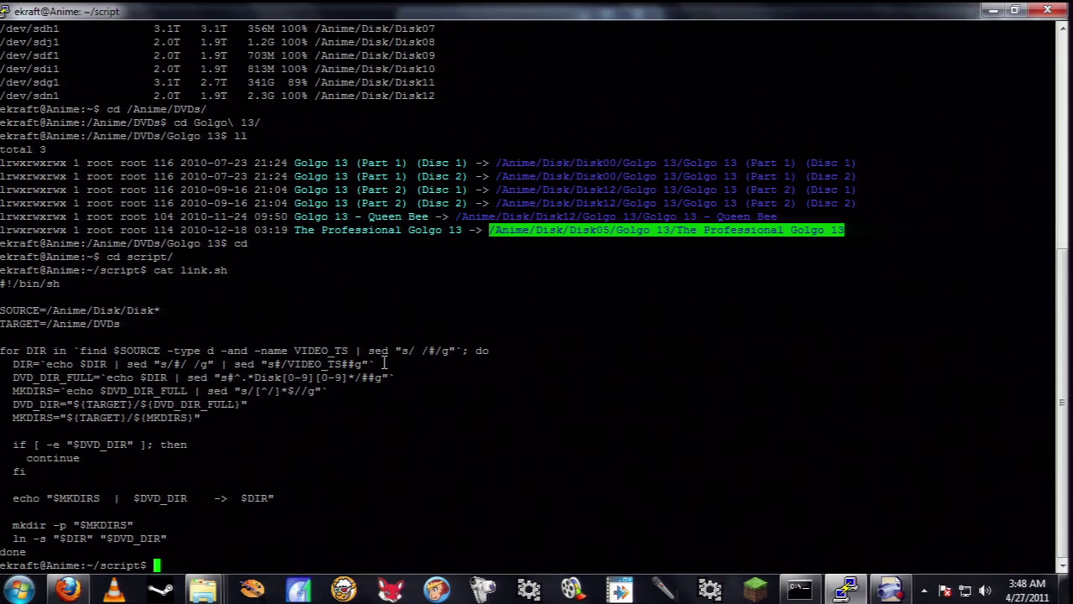
mouse_move(290, 479)
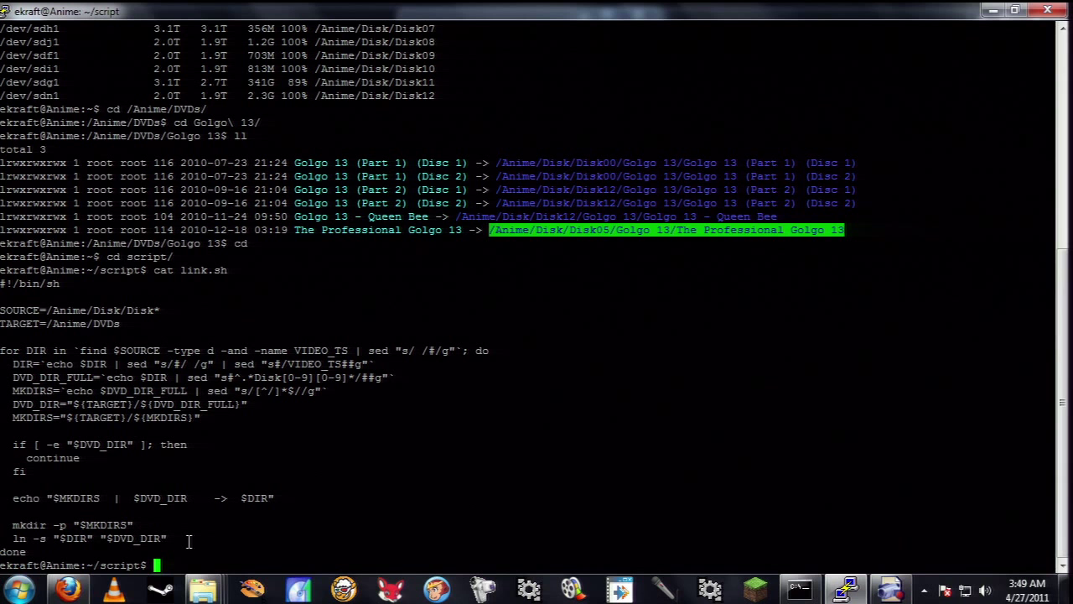
mouse_move(49, 534)
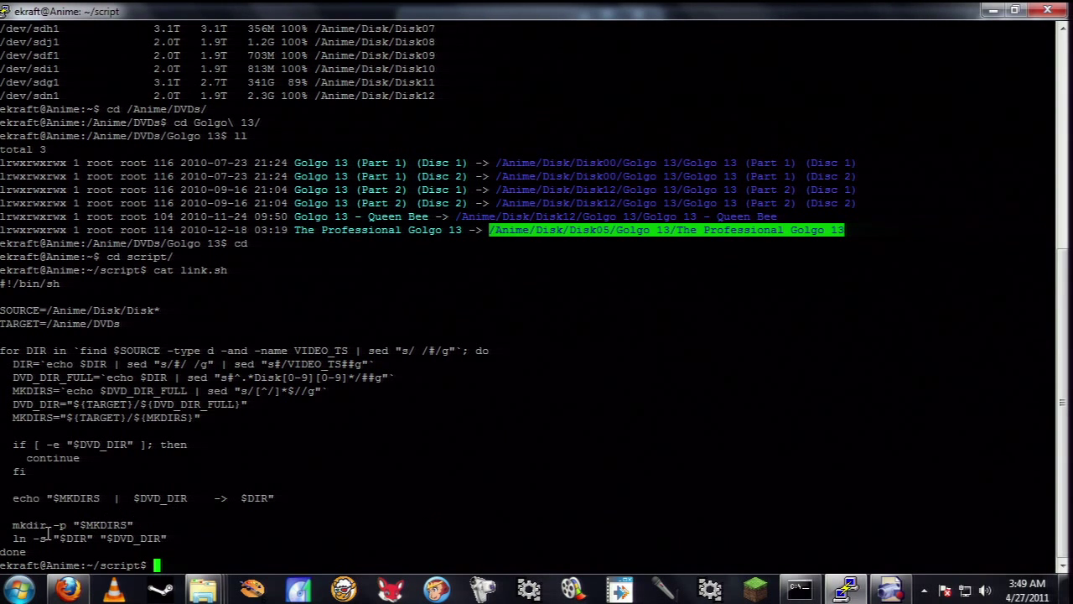
mouse_move(361, 340)
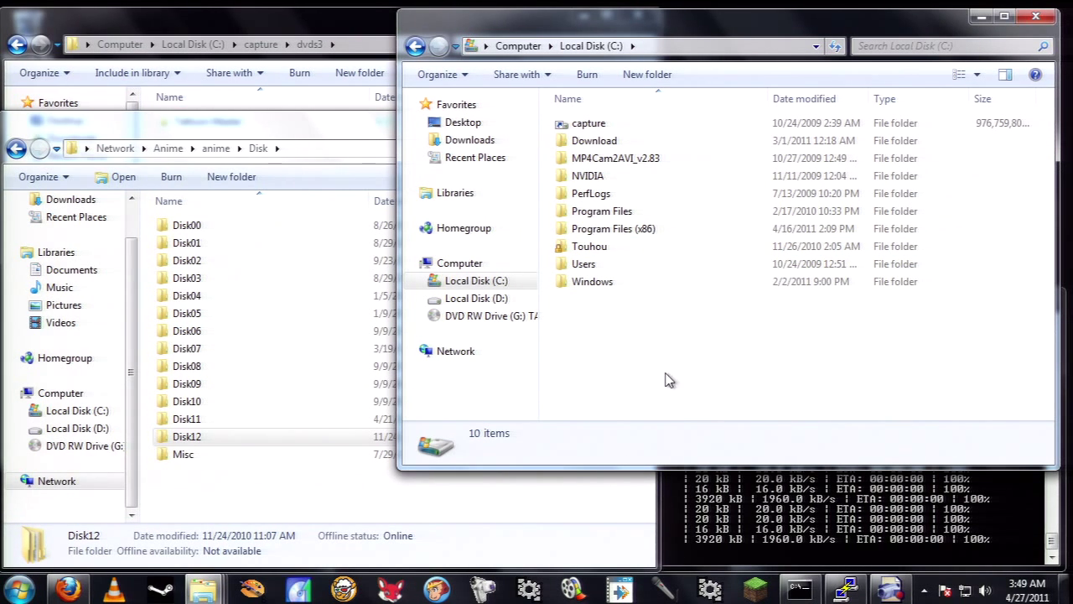
Open the TATOON disc in drive G:, dismissing the Windows Media Player welcome screen
left_click(491, 315)
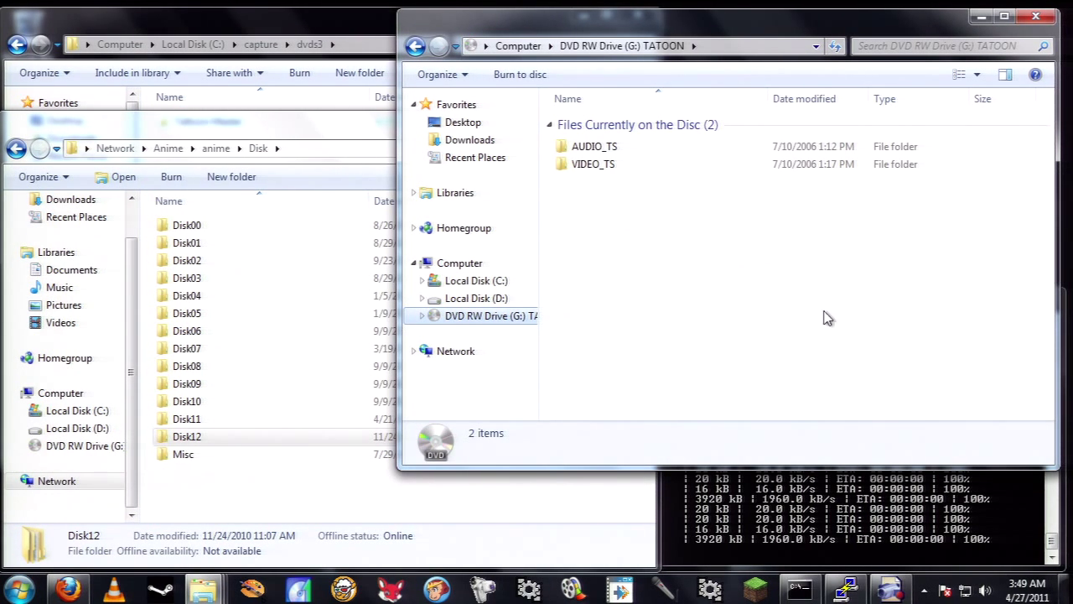
mouse_move(629, 174)
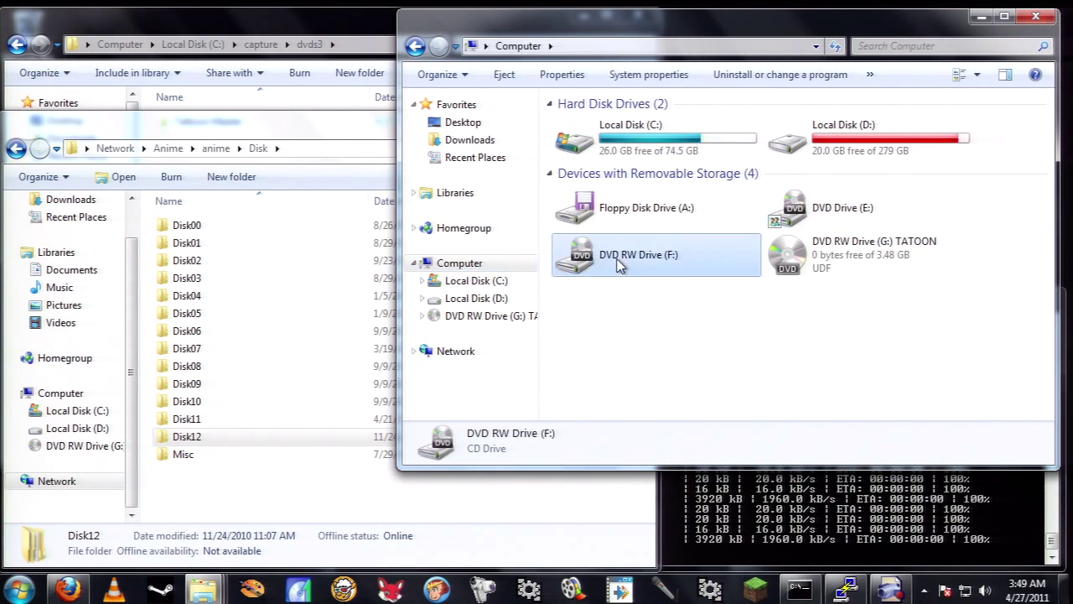
left_click(868, 254)
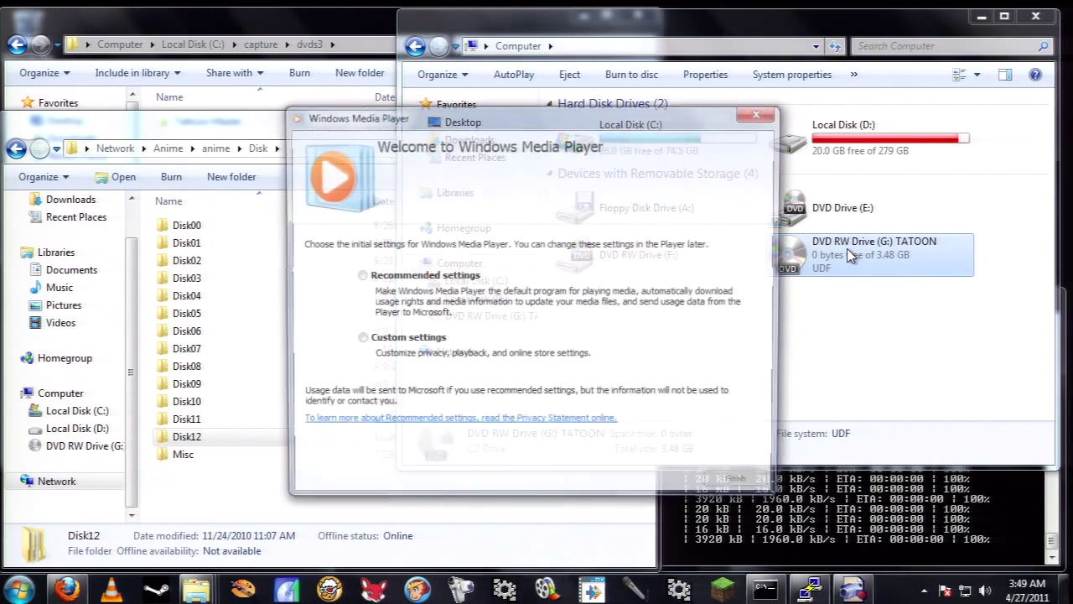
left_click(756, 114)
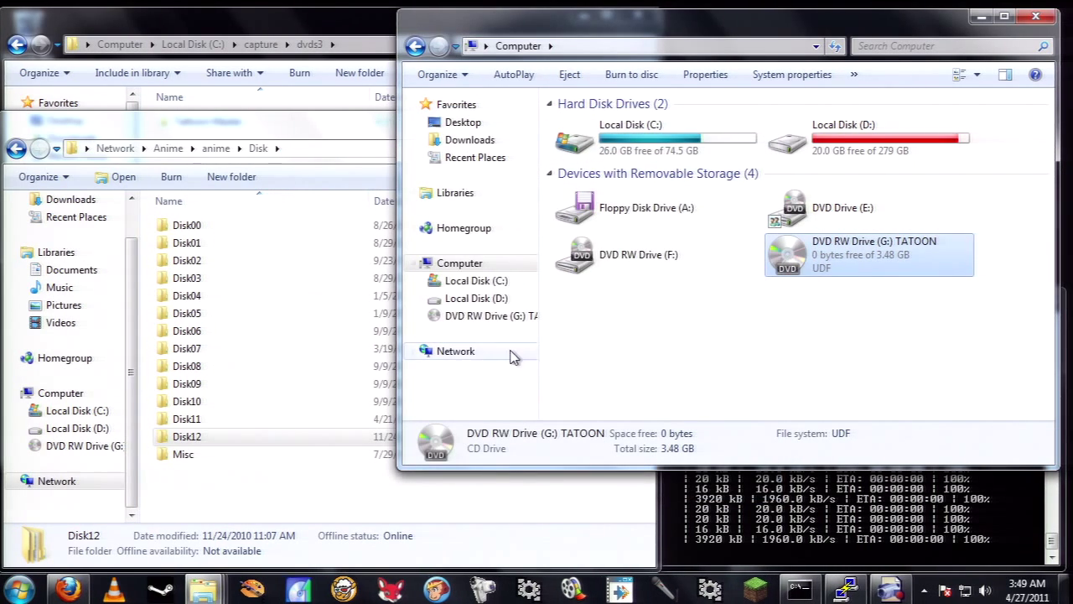
double_click(869, 254)
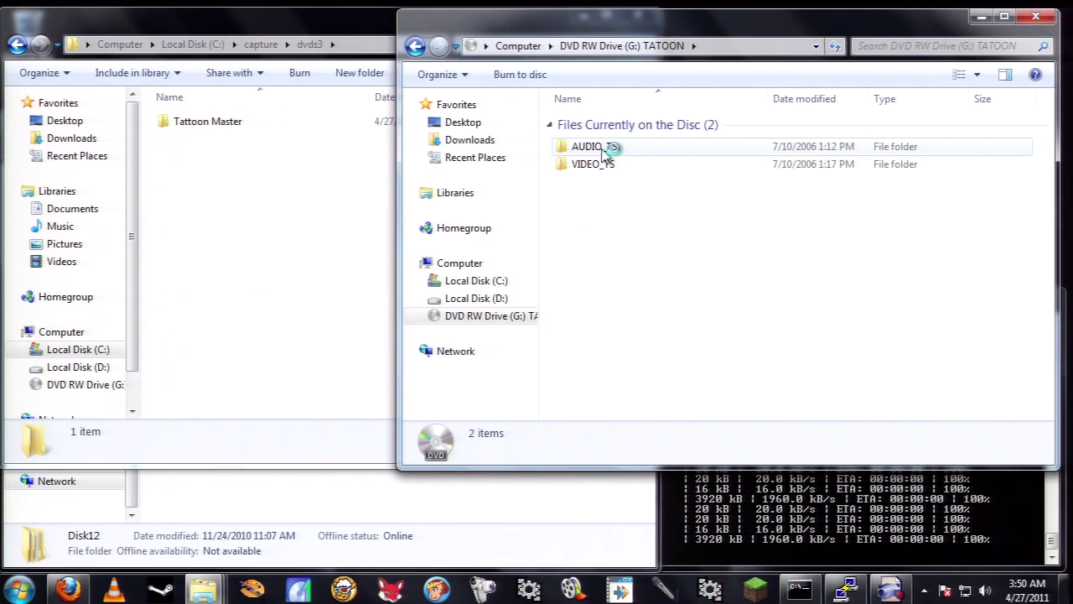
Drag the disc's AUDIO_TS and VIDEO_TS into Tattoon Master, then go up to capture
left_click_drag(594, 156, 202, 122)
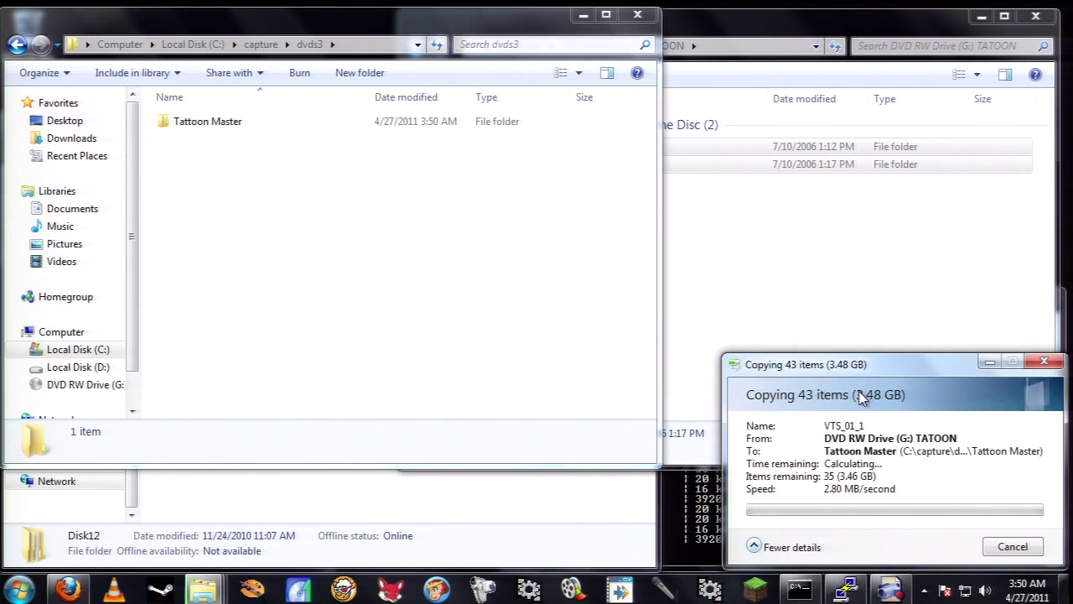
mouse_move(297, 254)
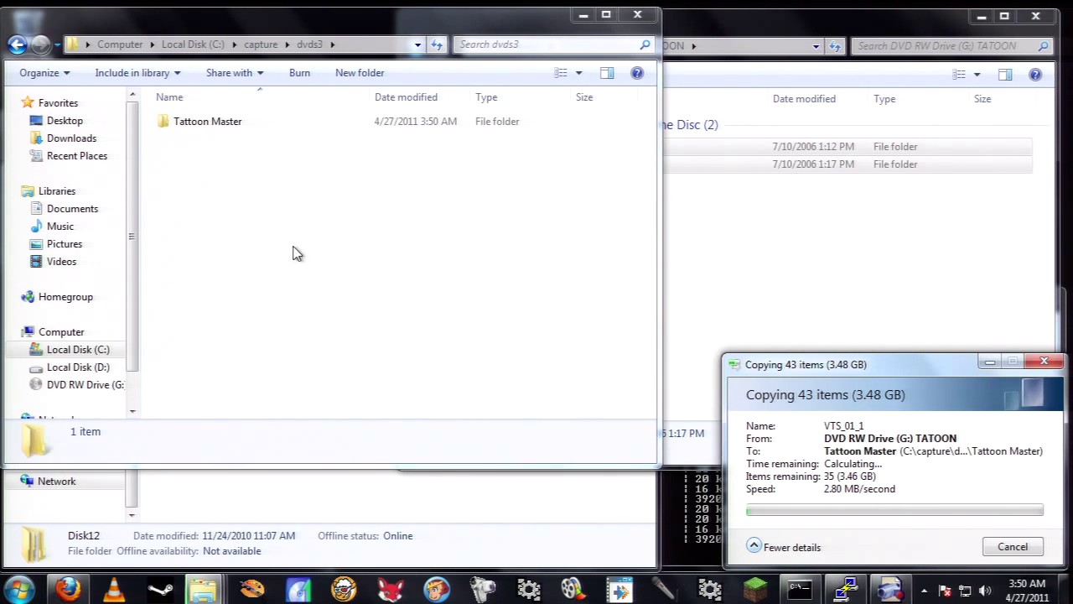
left_click(260, 44)
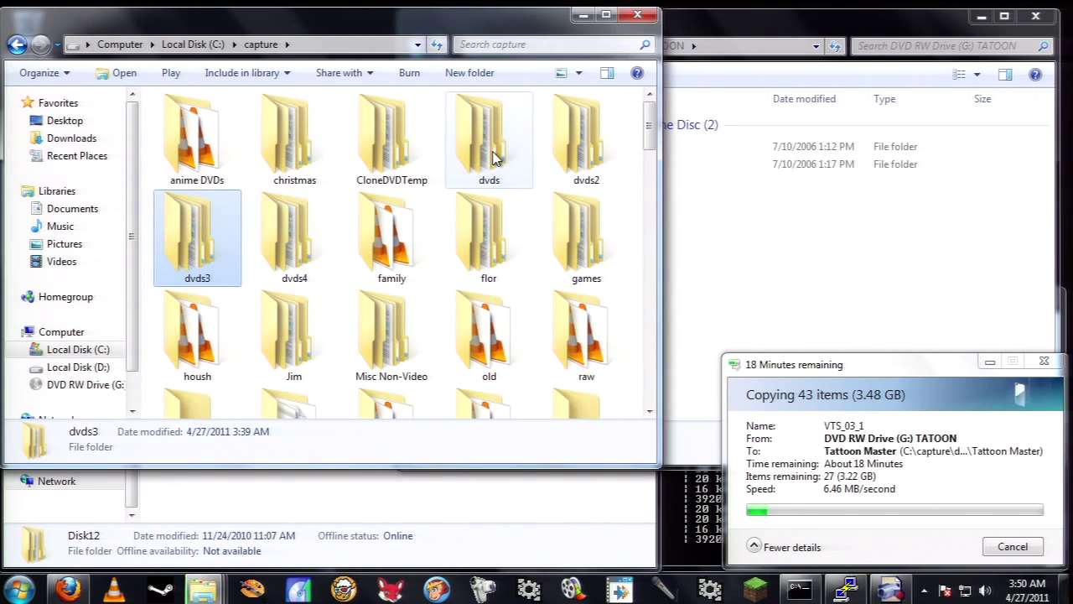
Open the local dvds folder and type 'pscp -r * ekraft@Anime:/Anime/Disk/Disk11' in Command Prompt
double_click(489, 138)
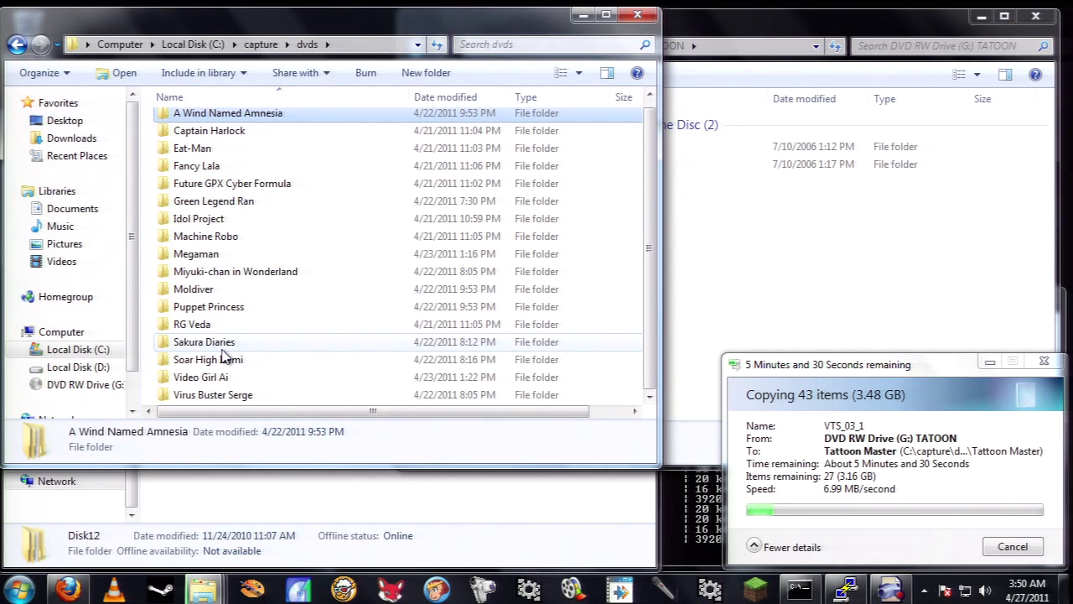
mouse_move(213, 394)
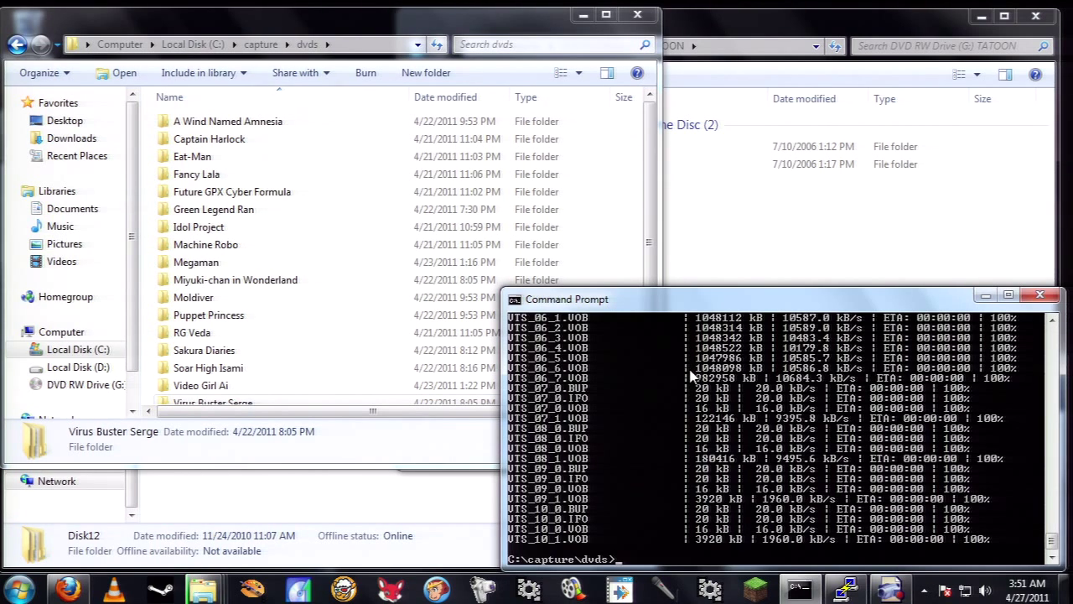
type("pscp -r * ekraft@Anime:/Anime/Disk/Disk11")
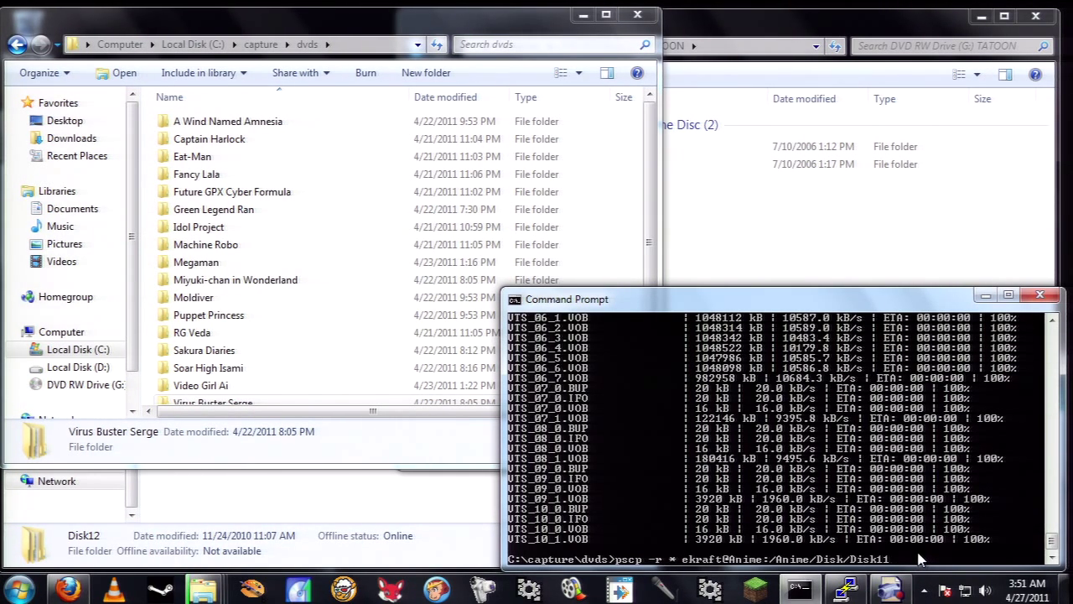
mouse_move(403, 279)
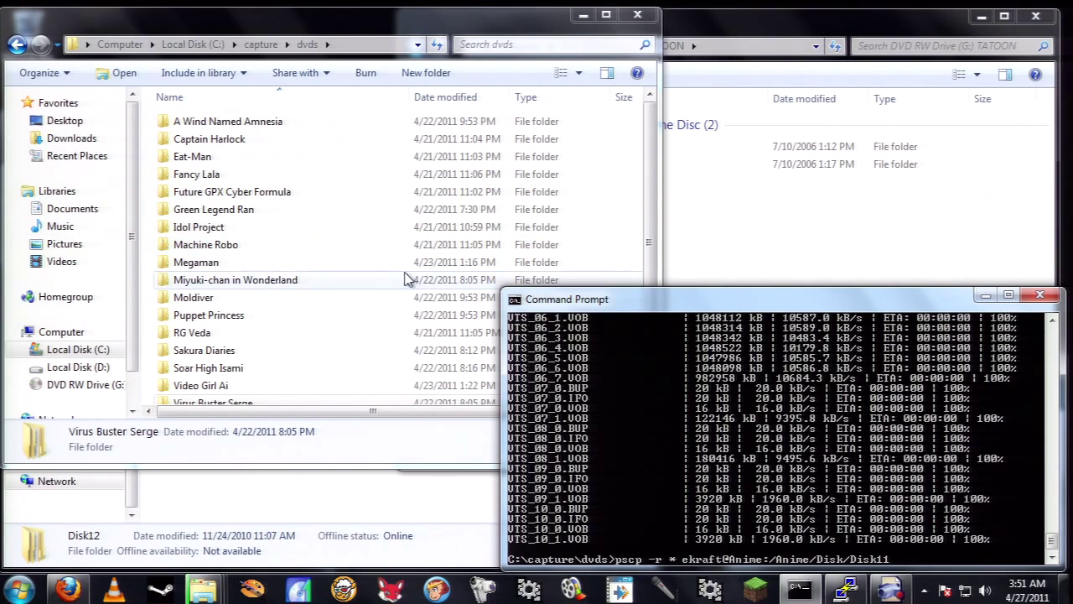
left_click(232, 191)
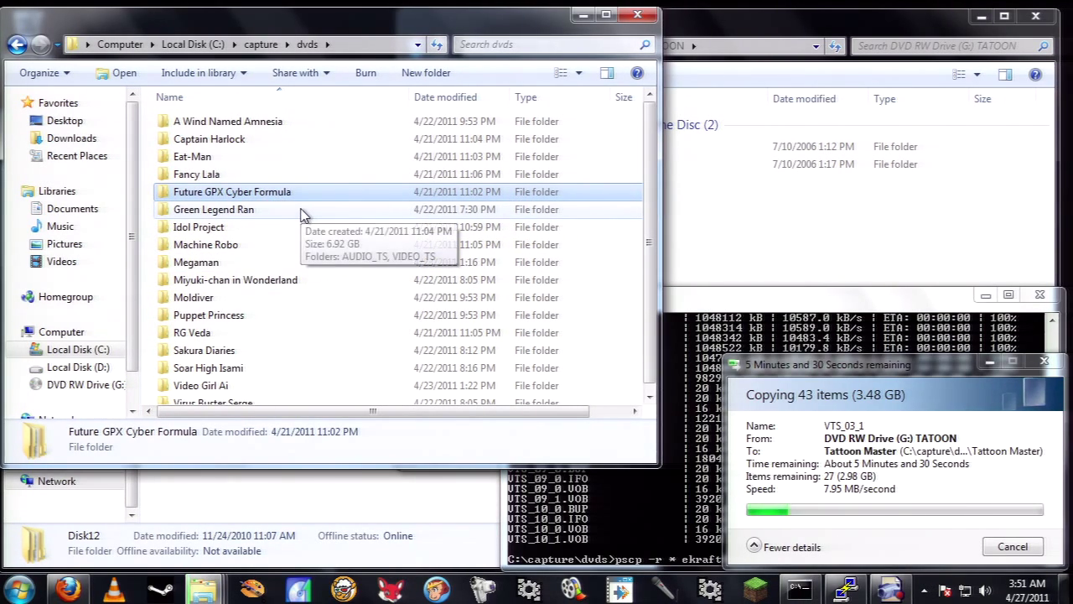
mouse_move(842, 254)
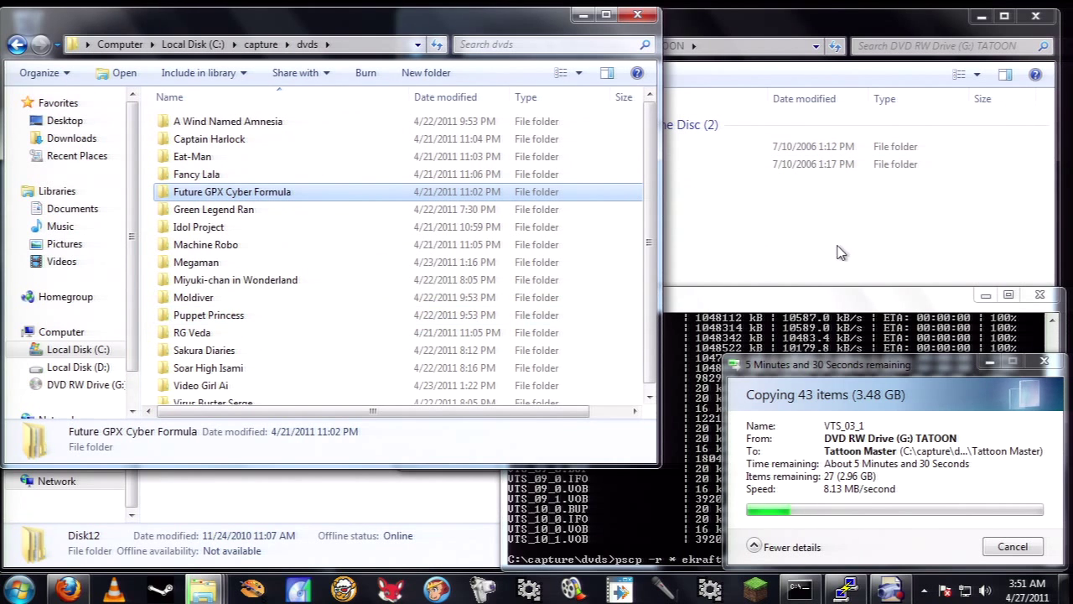
mouse_move(781, 321)
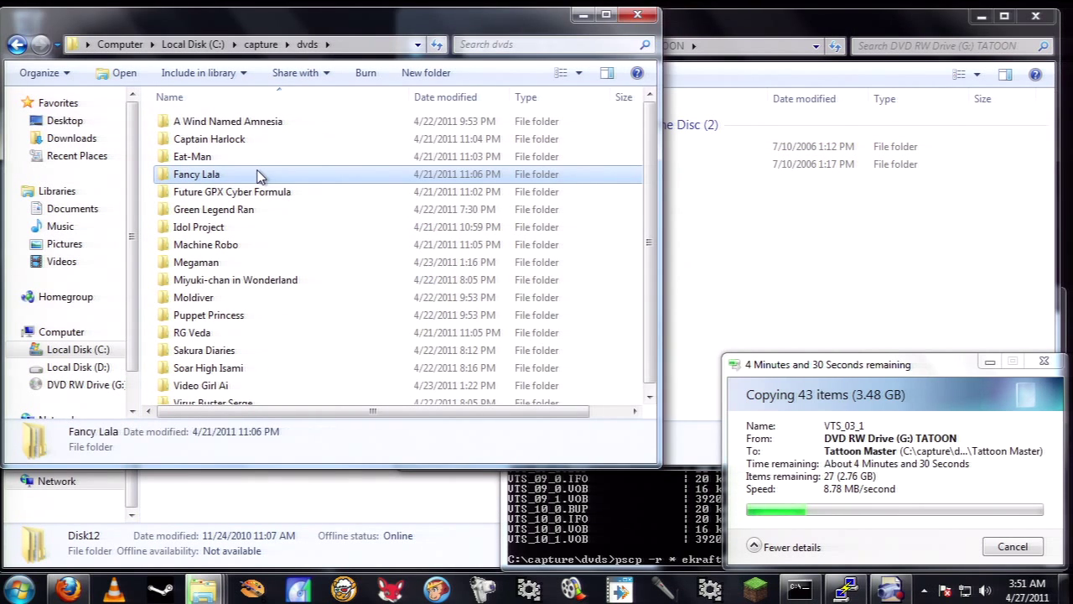
Open the DVDs folder on the Network\Anime\anime share, listing 528 linked title folders
left_click(213, 209)
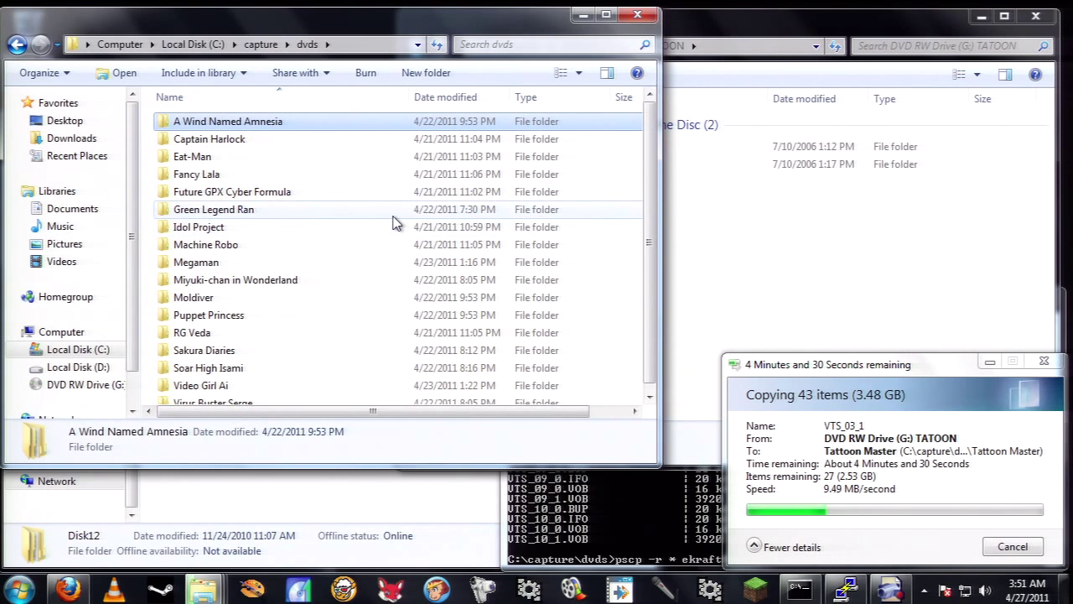
mouse_move(386, 210)
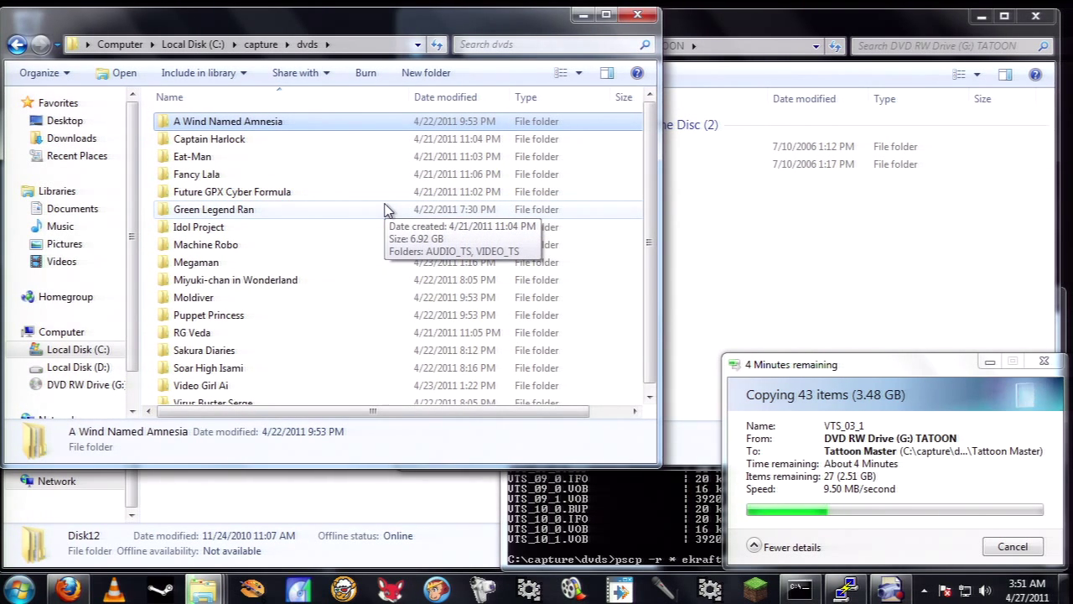
mouse_move(286, 336)
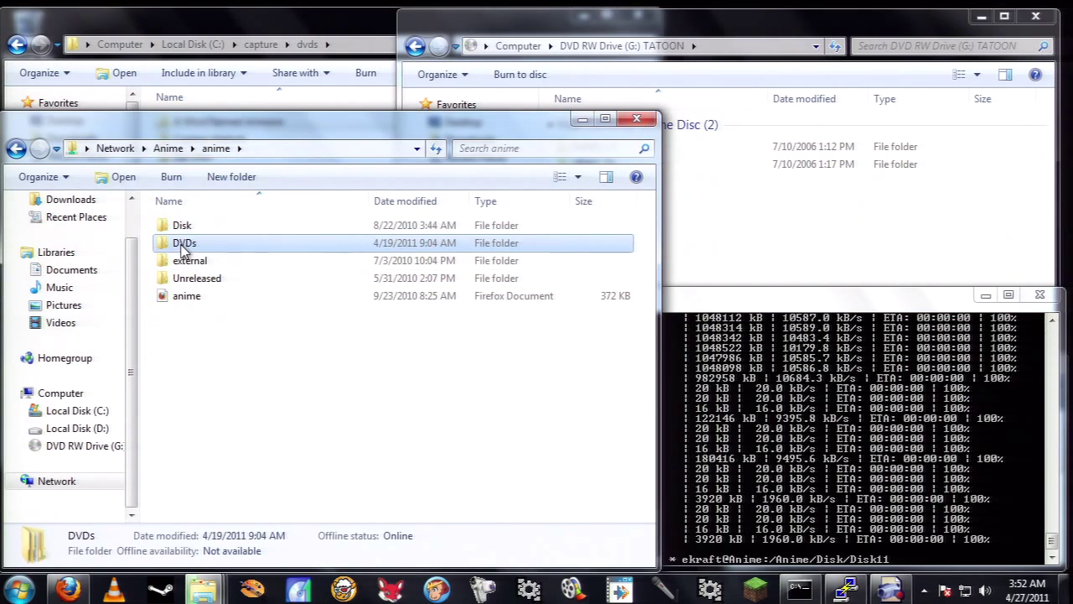
double_click(183, 242)
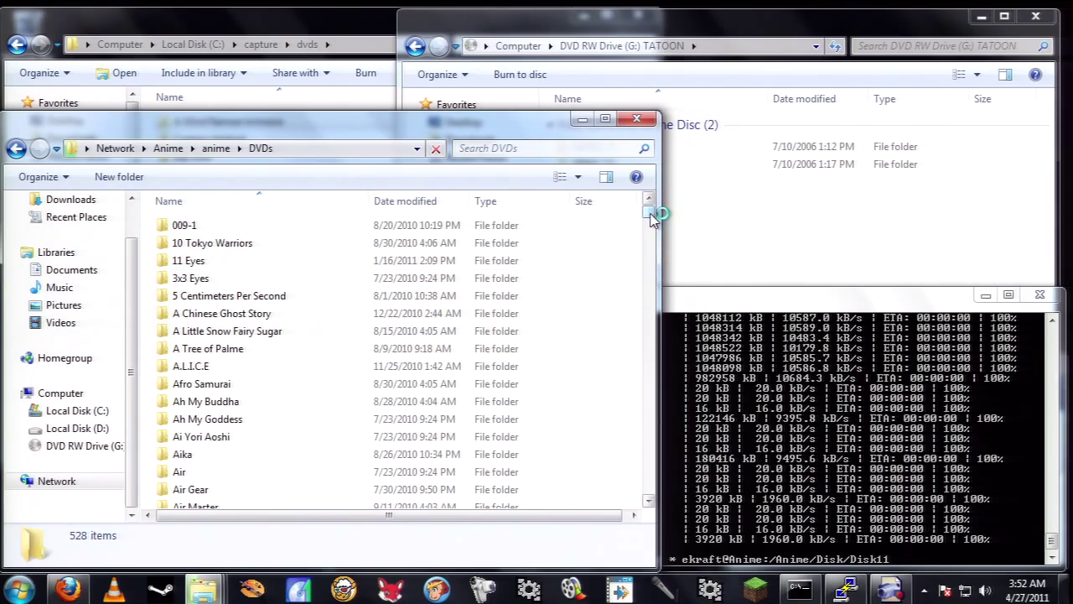